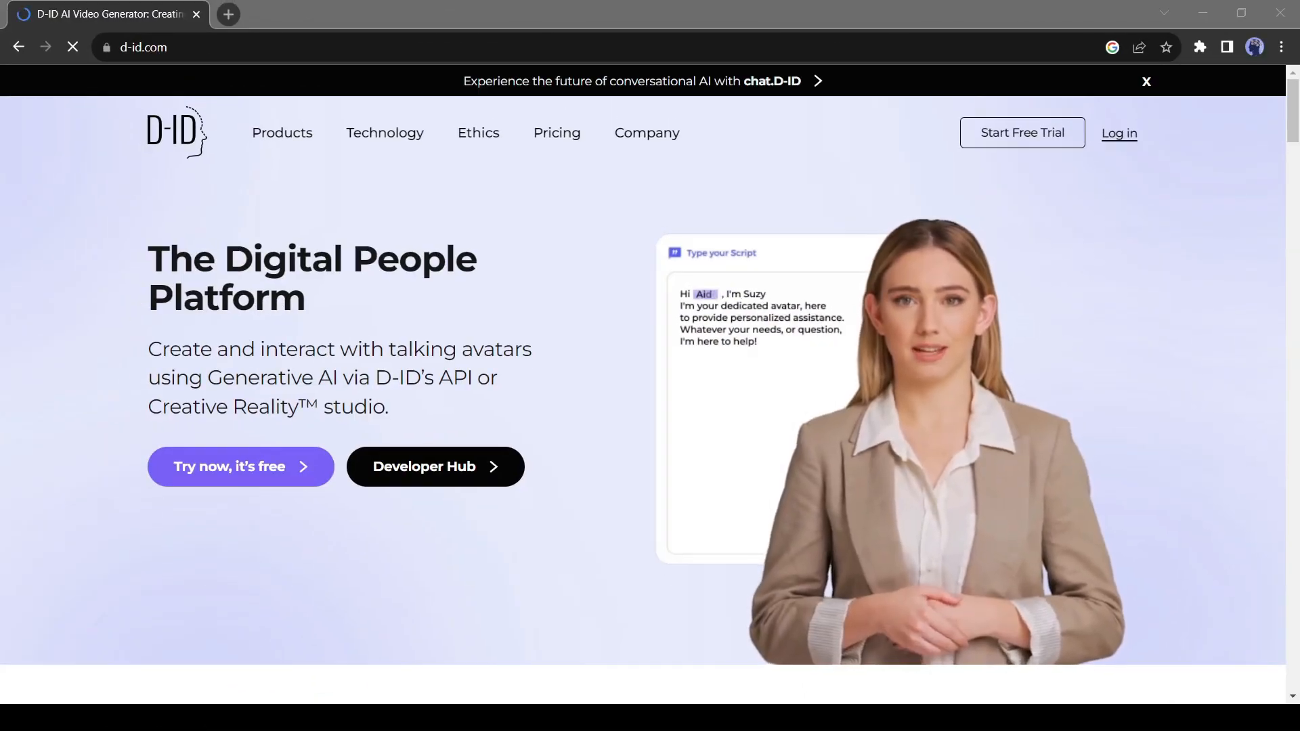
- On neiro.ai, jump to the Technologies section listing Text to Speech, LipSync and Face Swap
{"action": "left_click", "coordinate": [556, 133]}
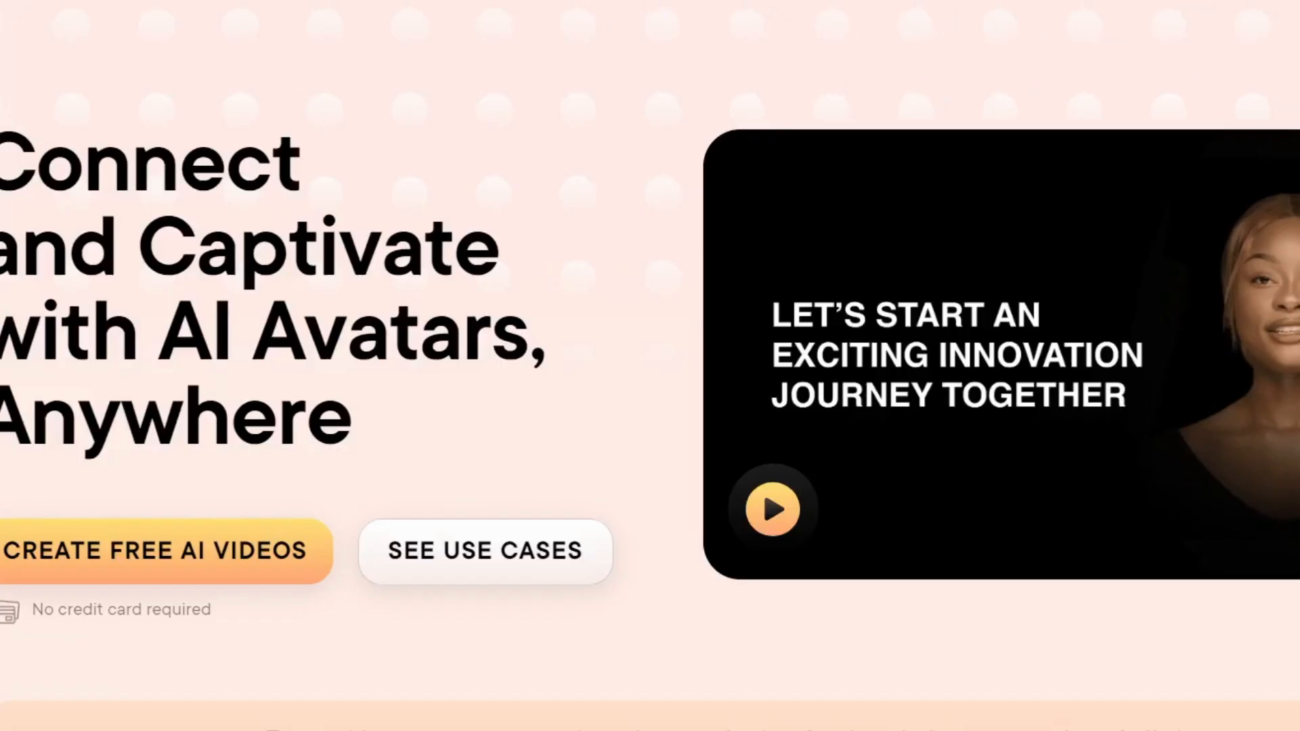
{"action": "mouse_move", "coordinate": [570, 566]}
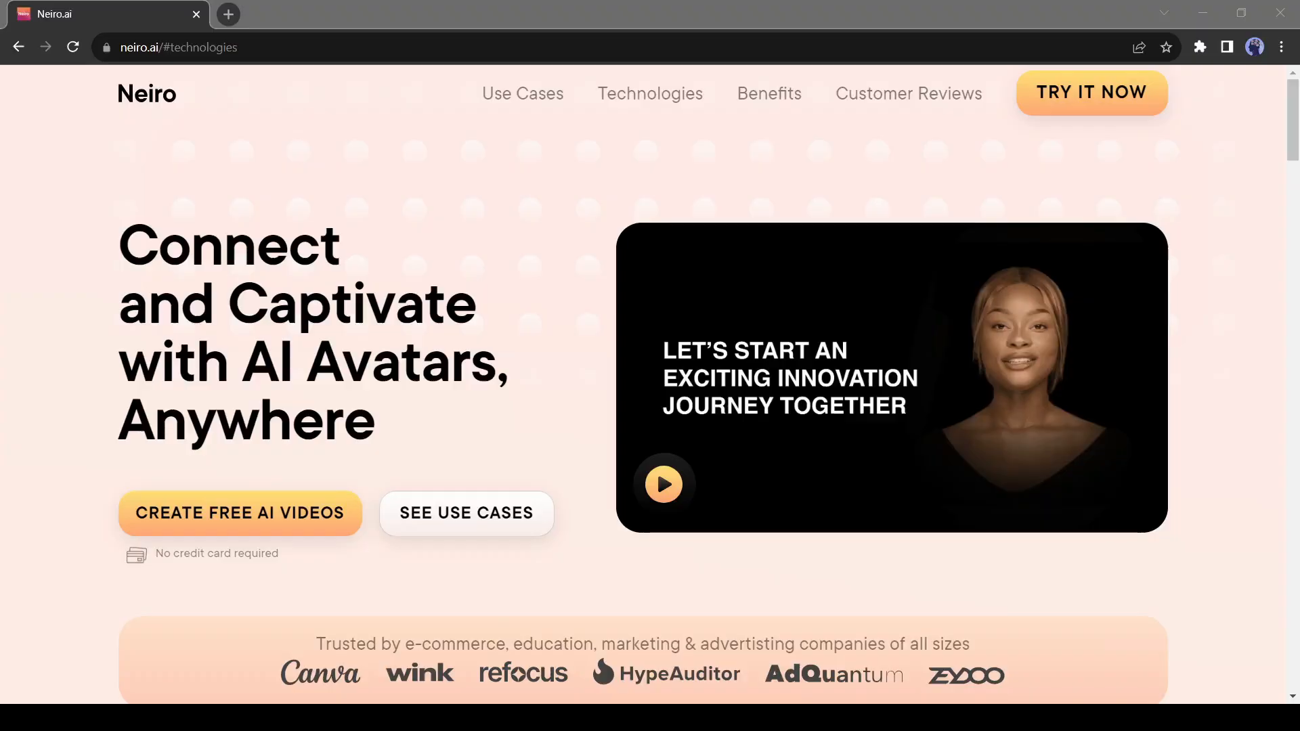
{"action": "mouse_move", "coordinate": [539, 134]}
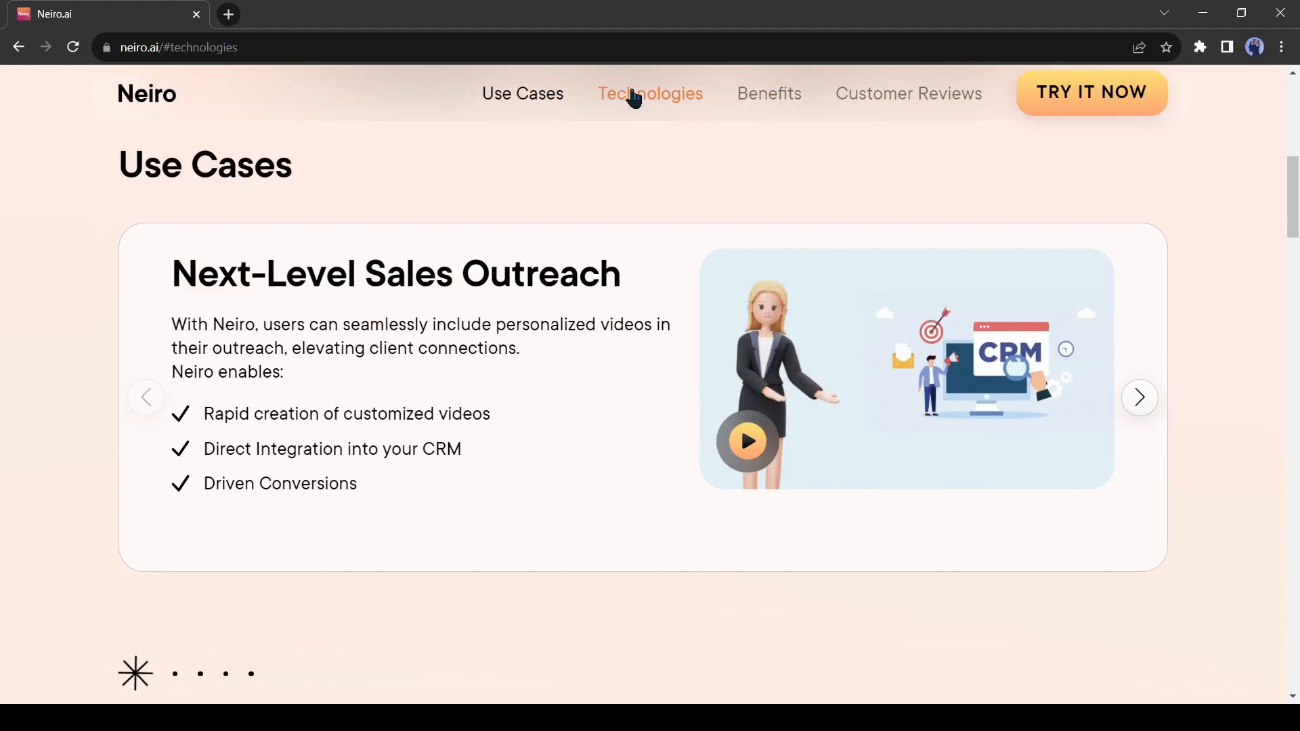
{"action": "left_click", "coordinate": [649, 93]}
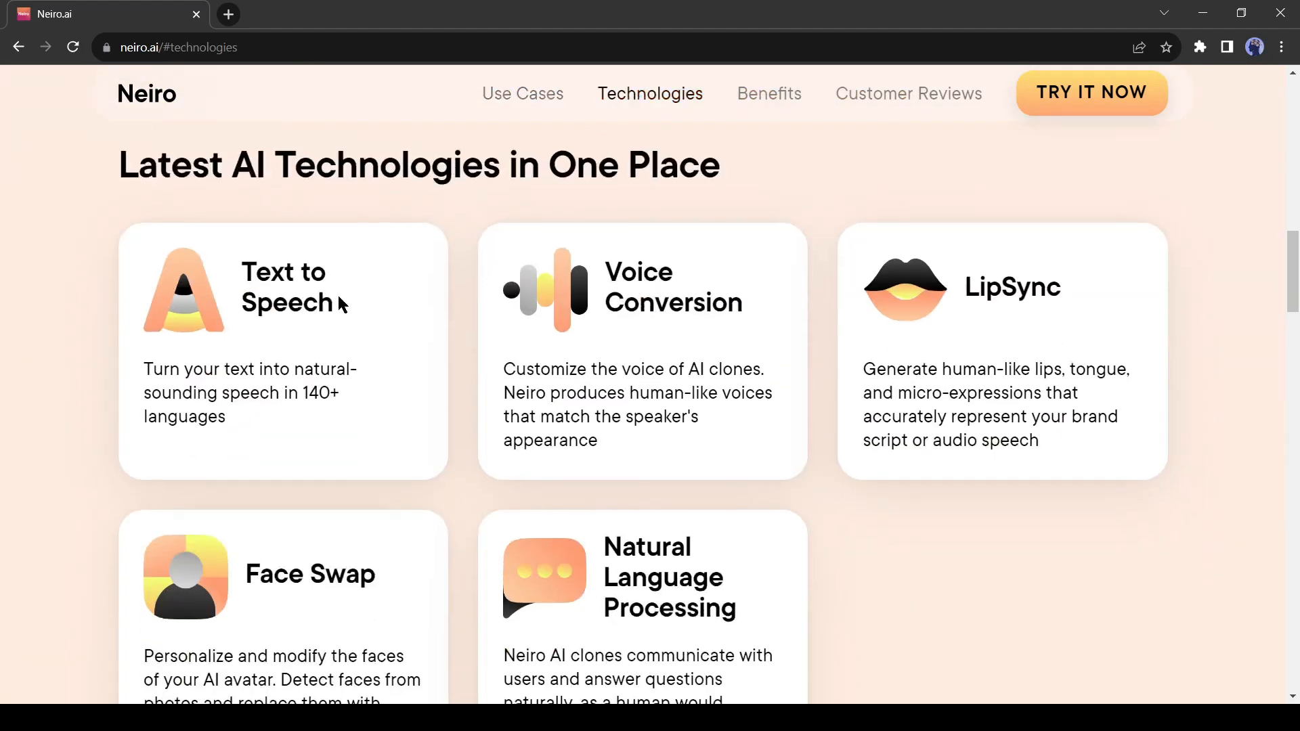
{"action": "mouse_move", "coordinate": [608, 287]}
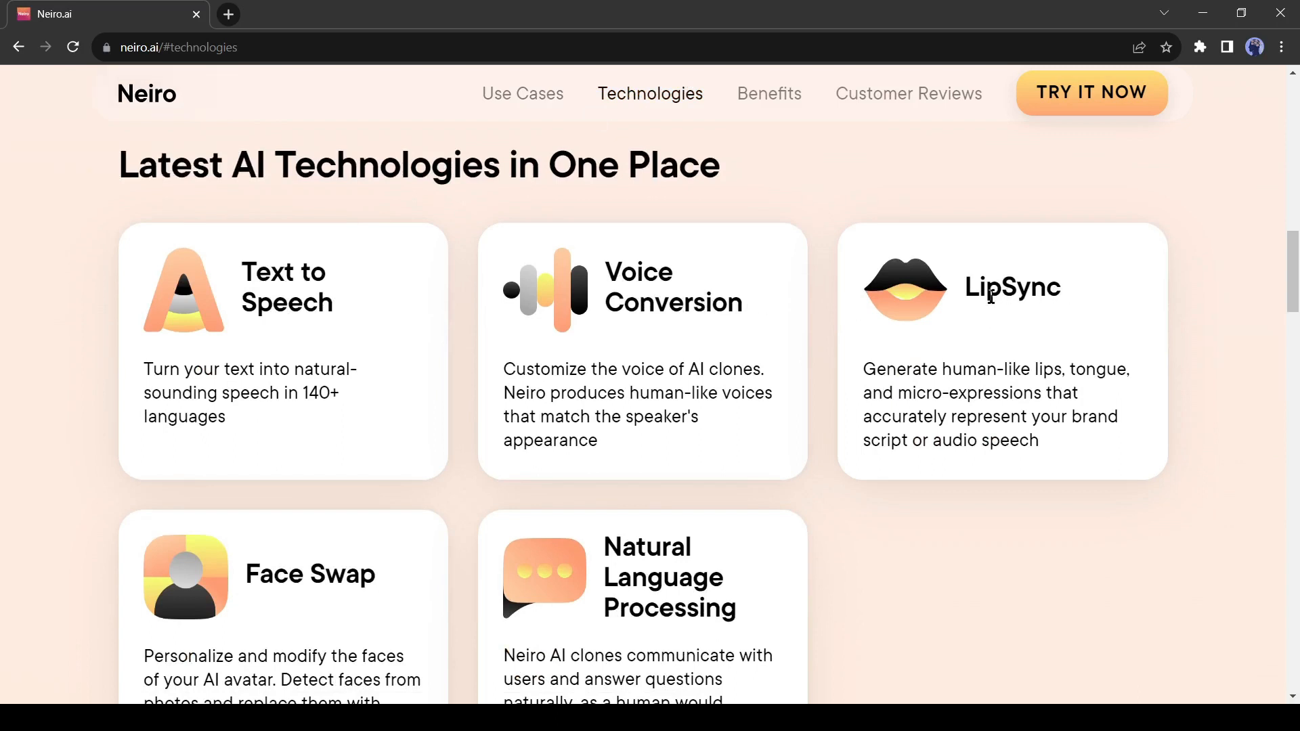
{"action": "mouse_move", "coordinate": [1019, 417]}
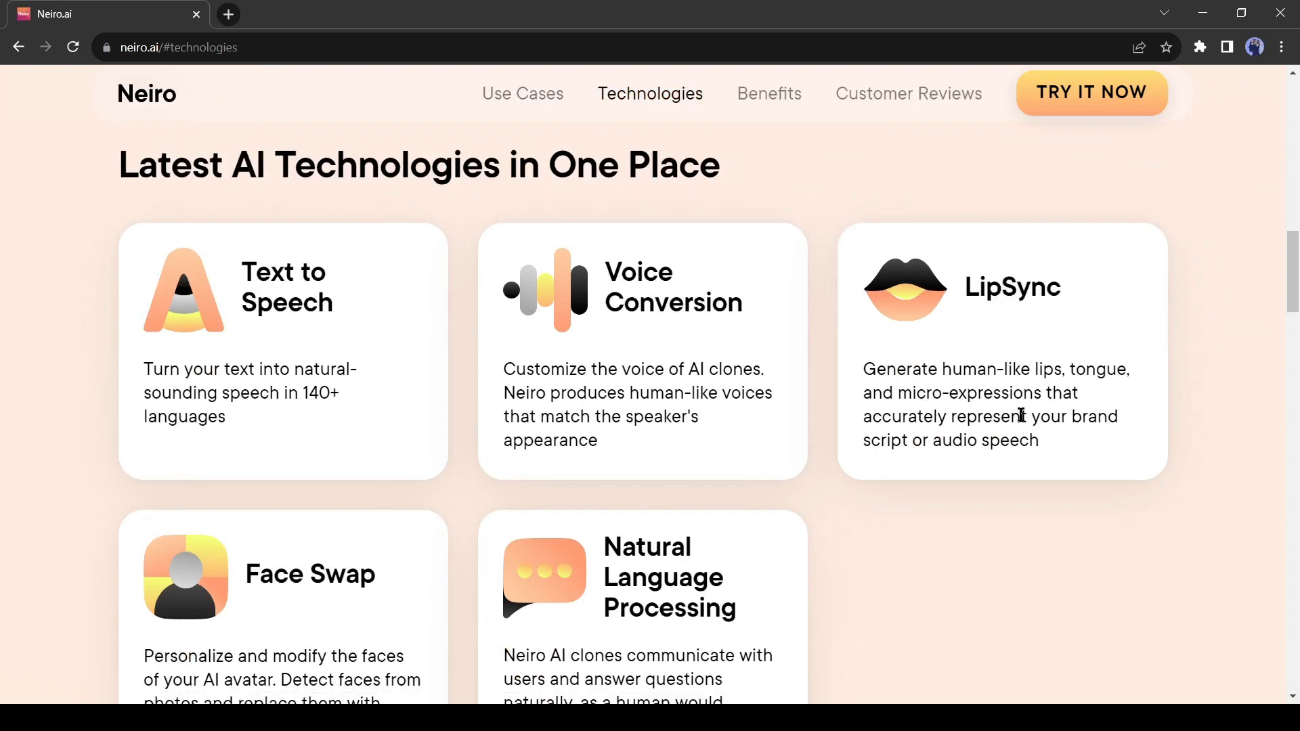
{"action": "mouse_move", "coordinate": [1128, 126]}
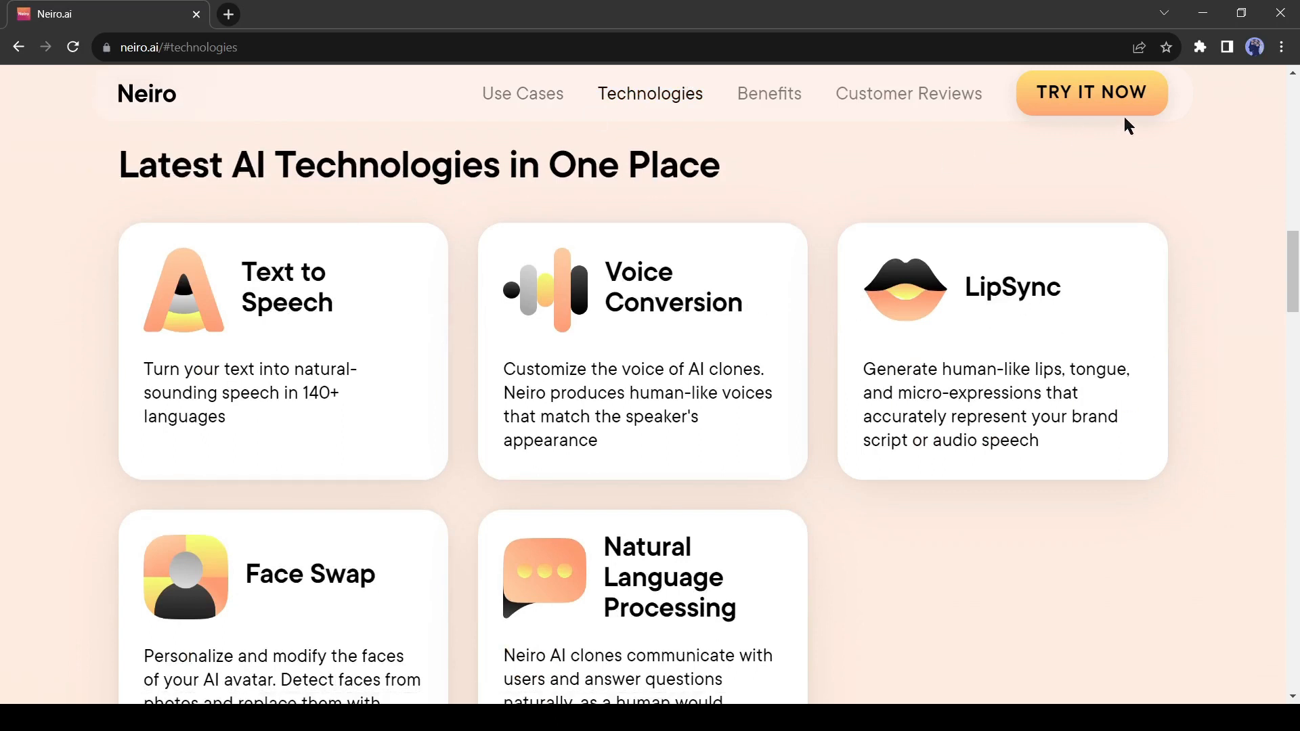
- Enter Neiro Studio's Text to Speech tool and paste the AI Ninja welcome script as the speech text
{"action": "left_click", "coordinate": [1091, 92]}
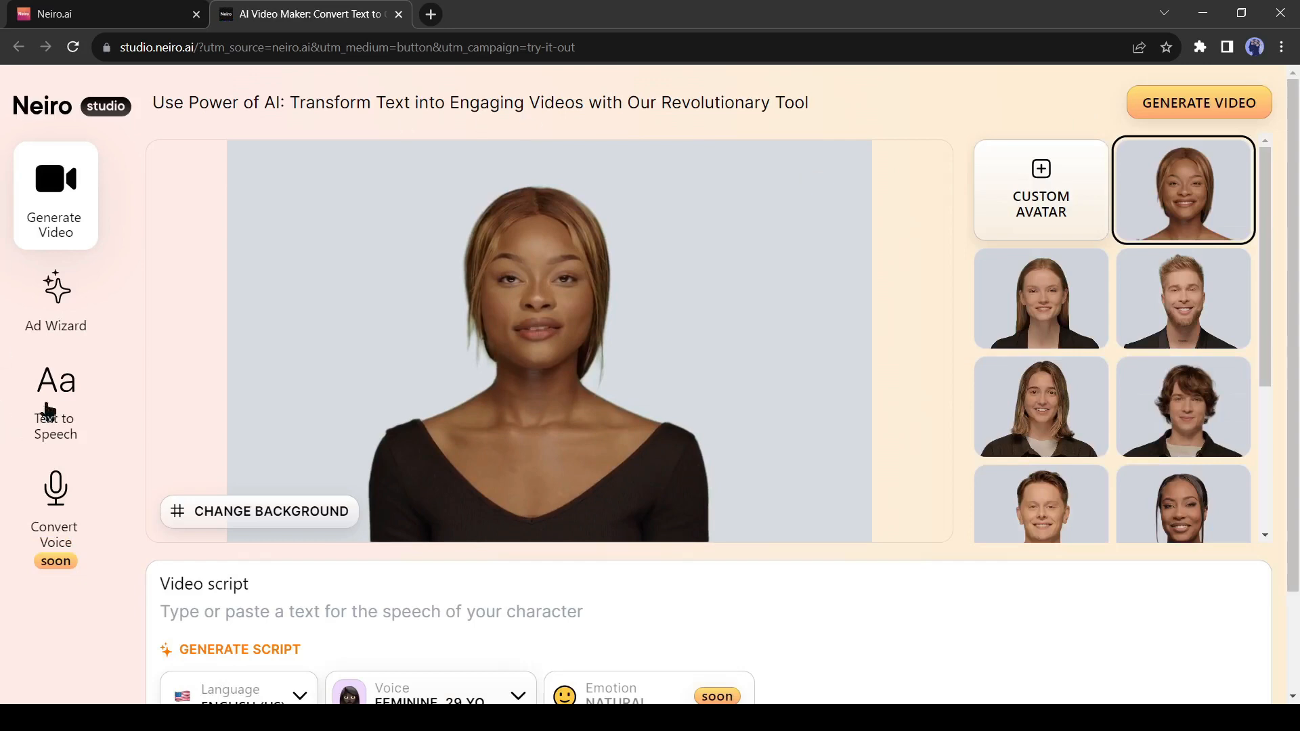
{"action": "mouse_move", "coordinate": [191, 336]}
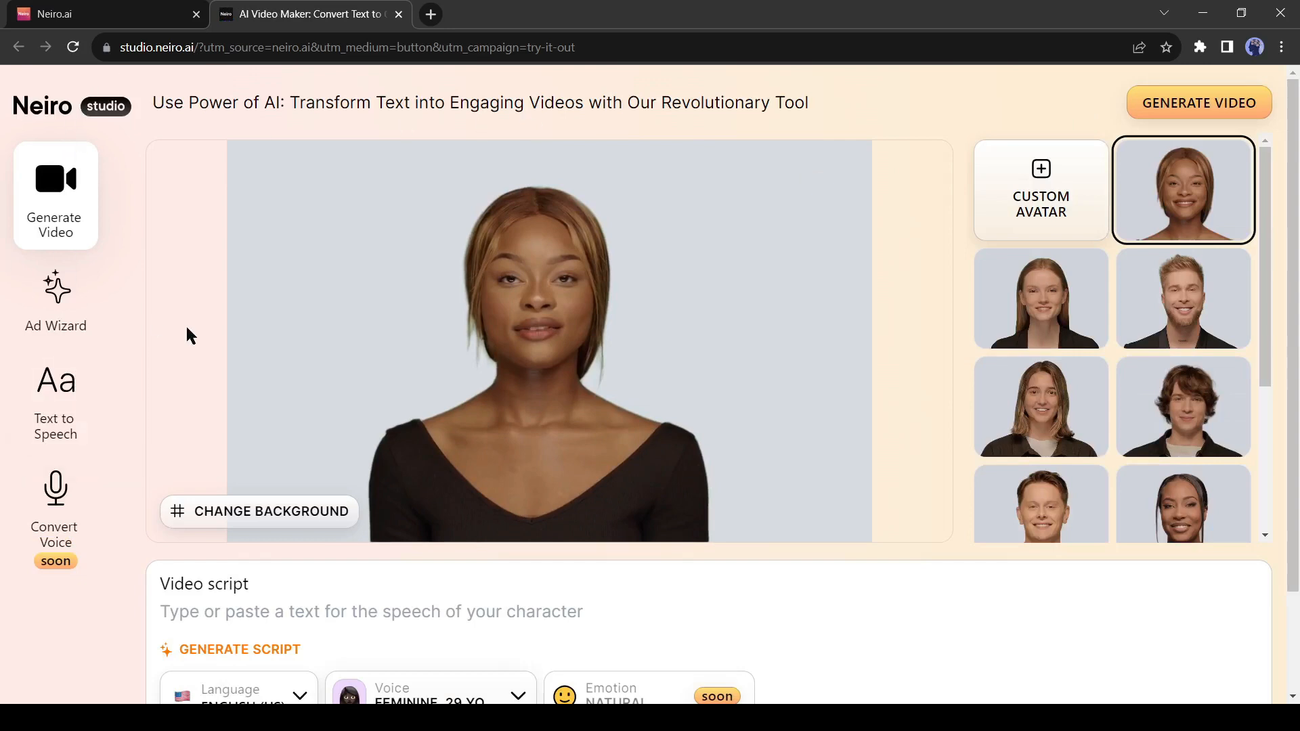
{"action": "left_click", "coordinate": [56, 398]}
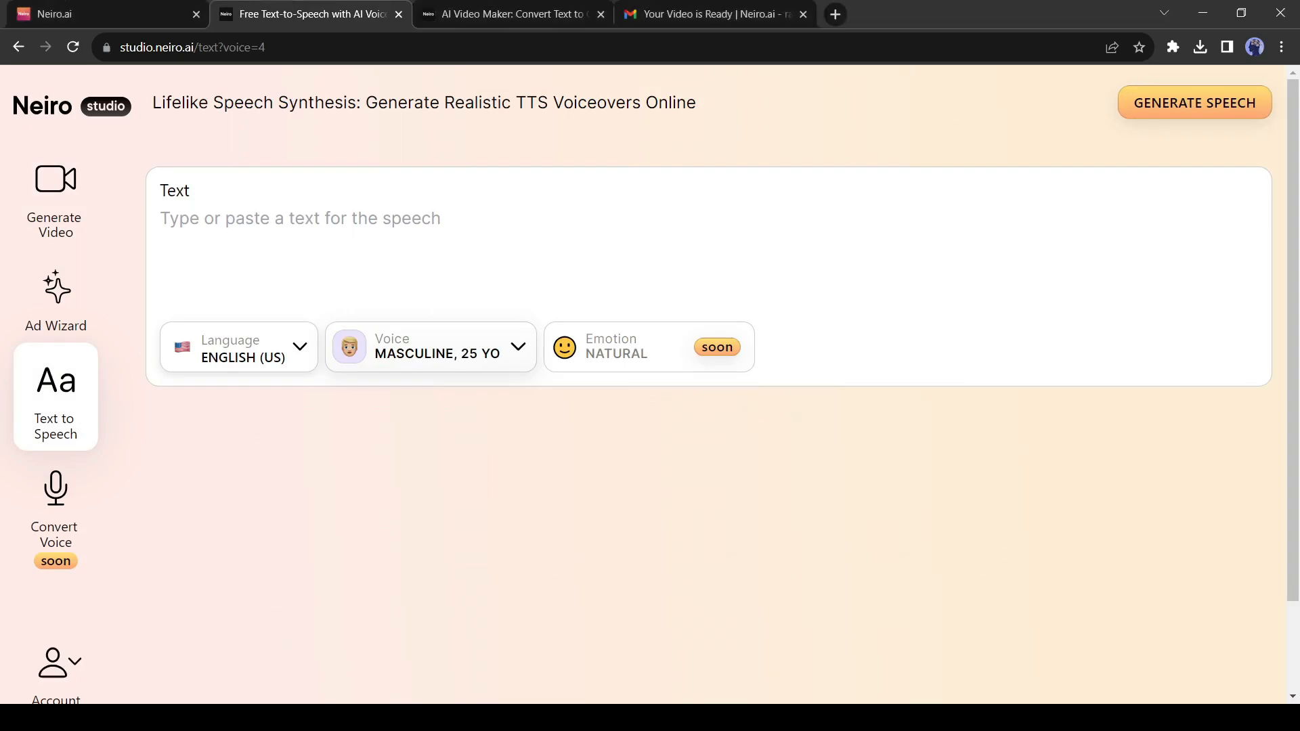
{"action": "mouse_move", "coordinate": [647, 204]}
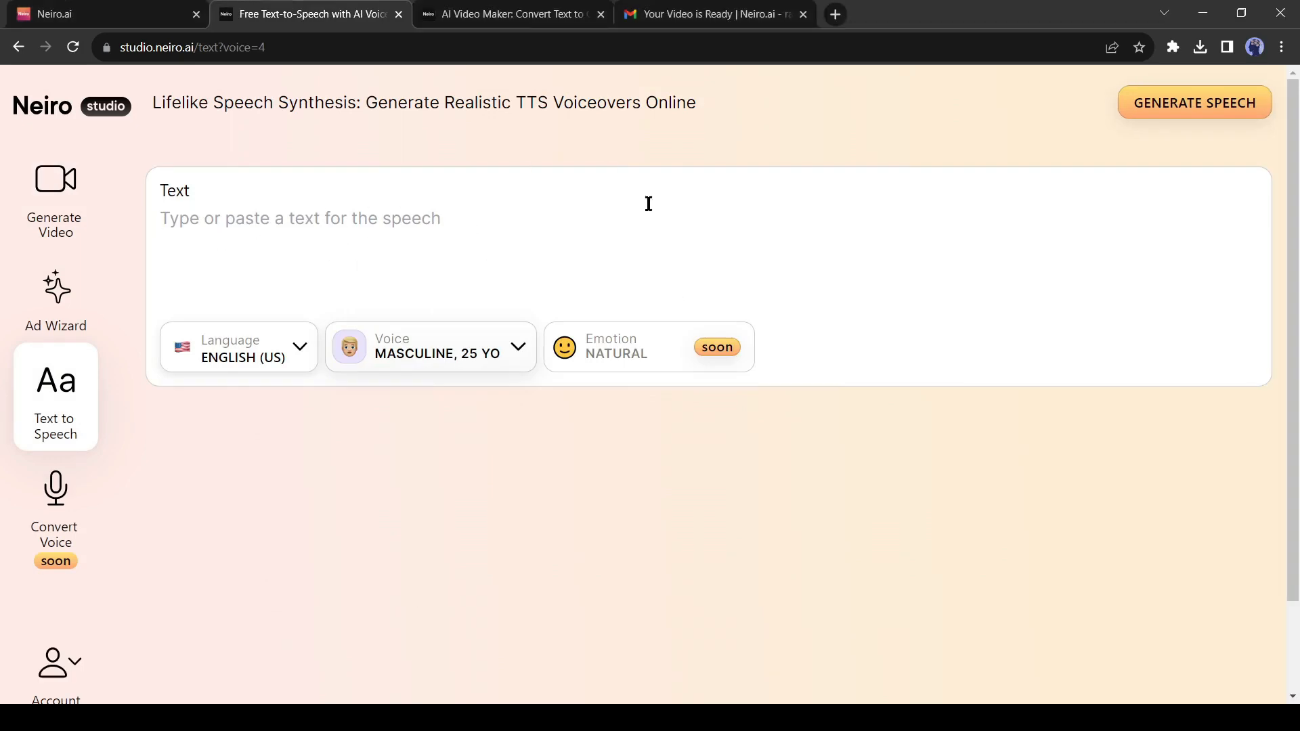
{"action": "left_click", "coordinate": [290, 218]}
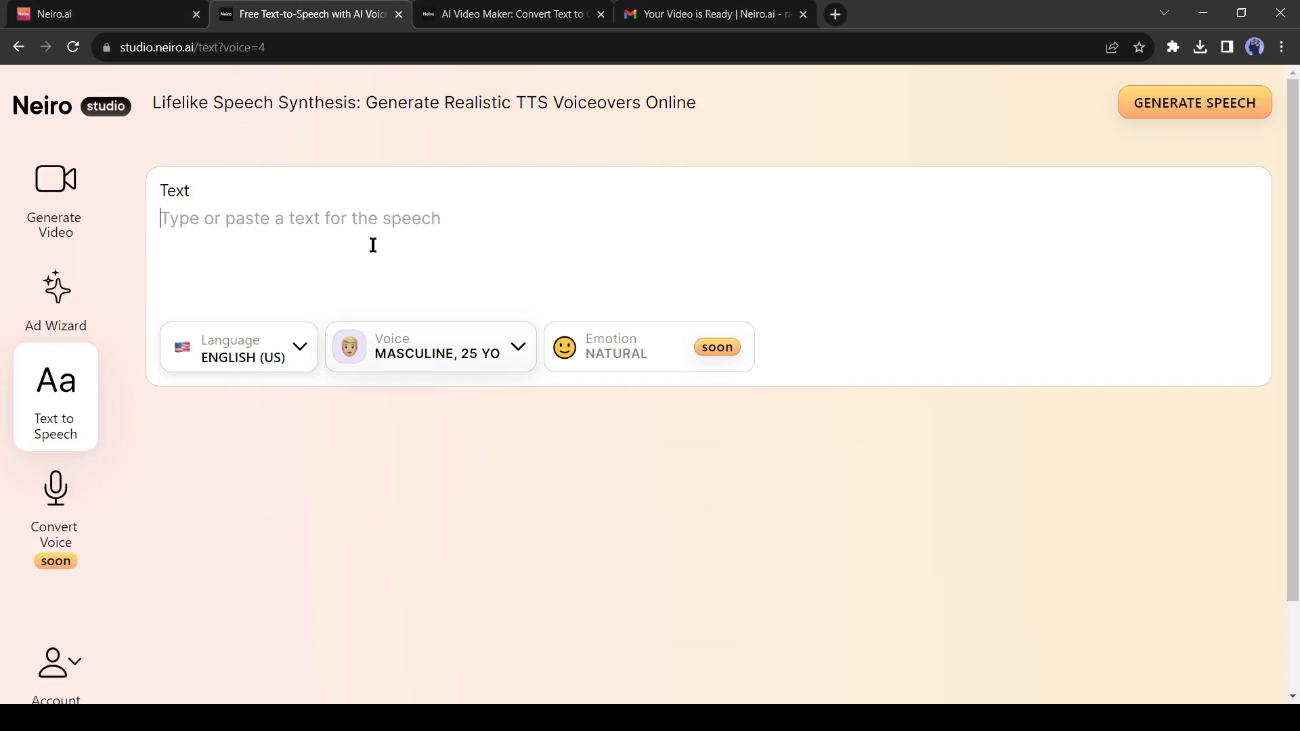
{"action": "mouse_move", "coordinate": [294, 369]}
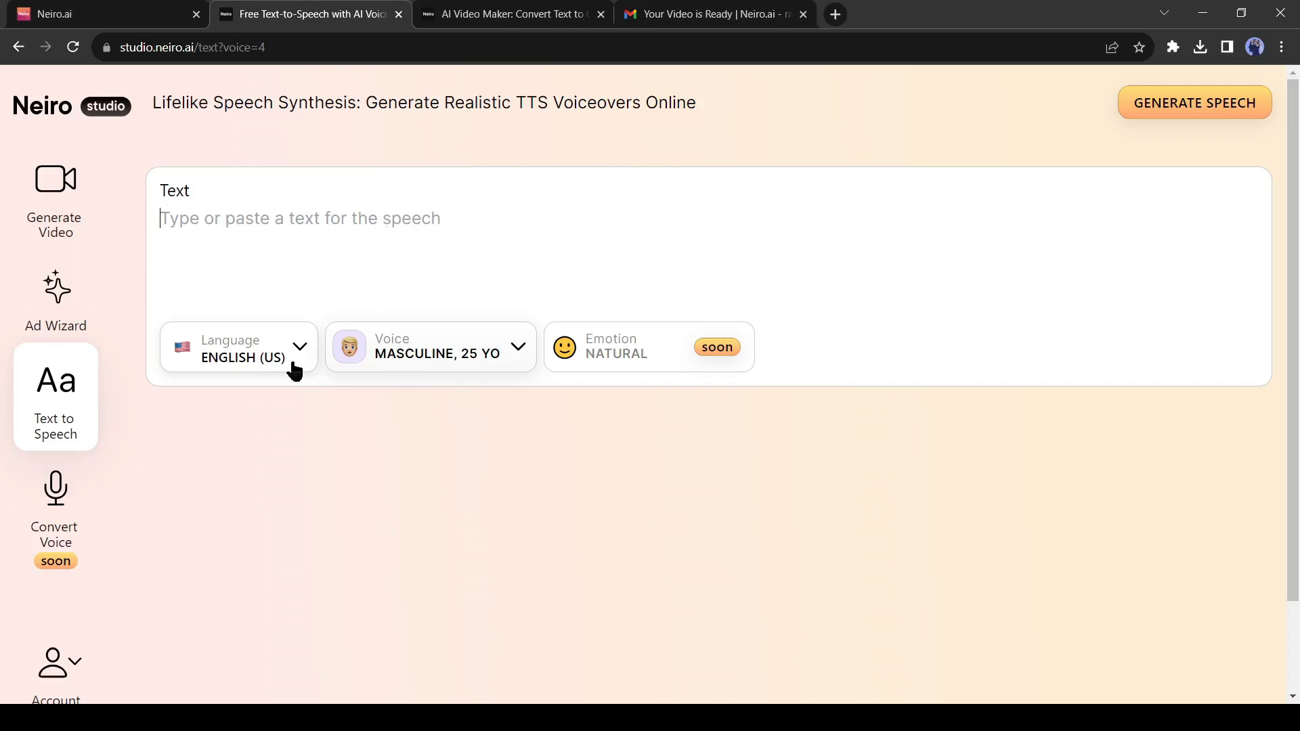
{"action": "left_click", "coordinate": [238, 348]}
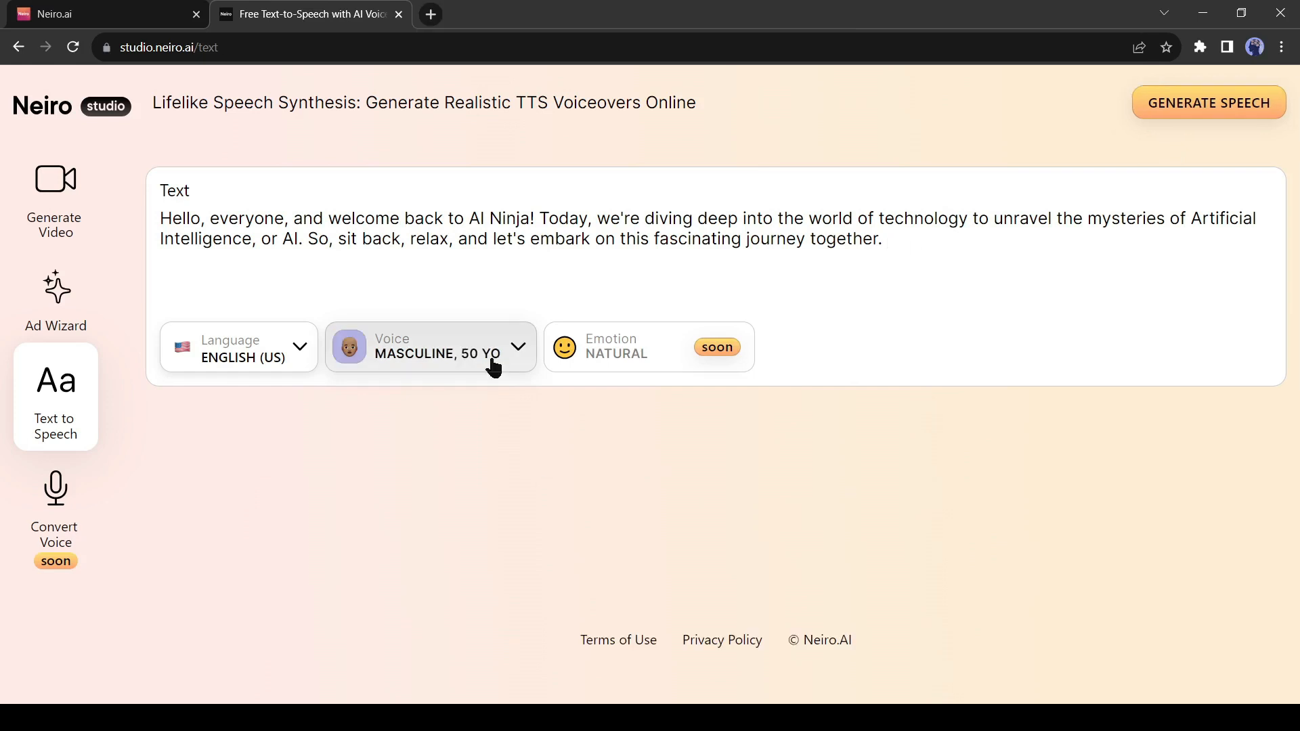
- Preview the 50- and 27-year-old voices, then save the 26-year-old masculine voice
{"action": "left_click", "coordinate": [430, 346]}
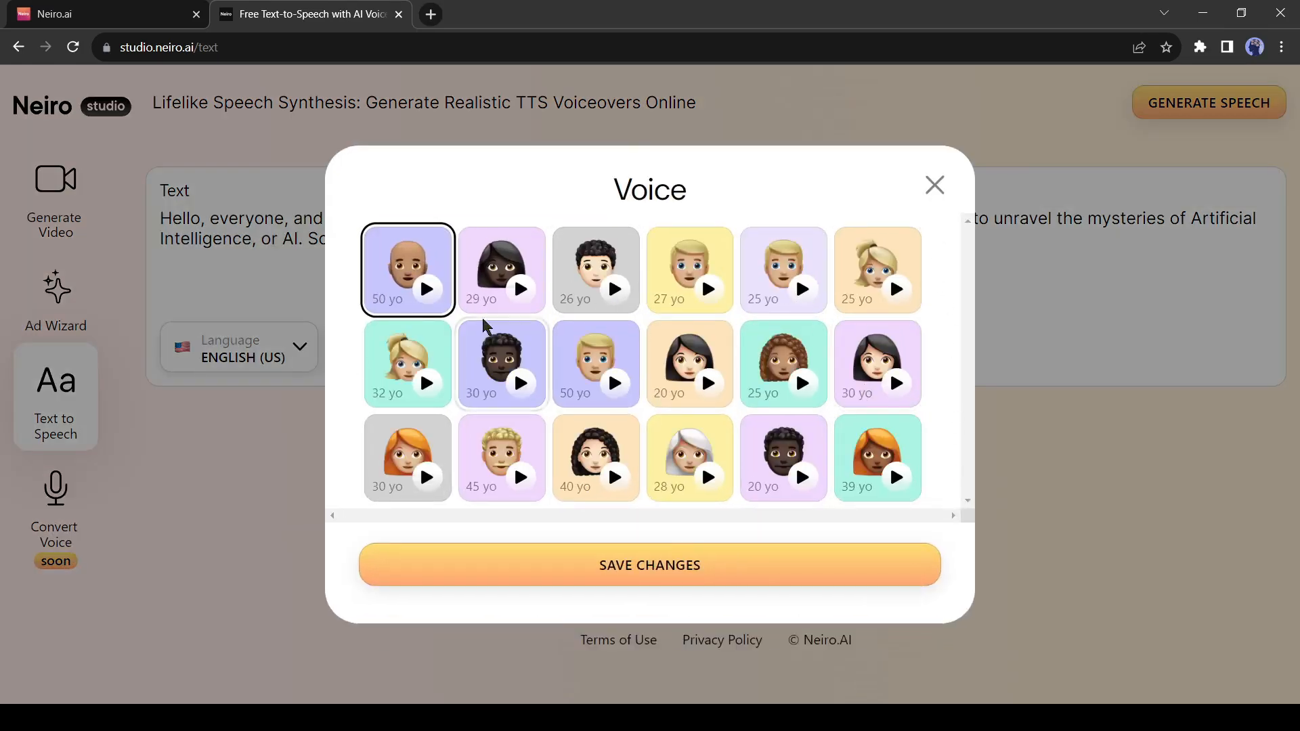
{"action": "left_click", "coordinate": [425, 288]}
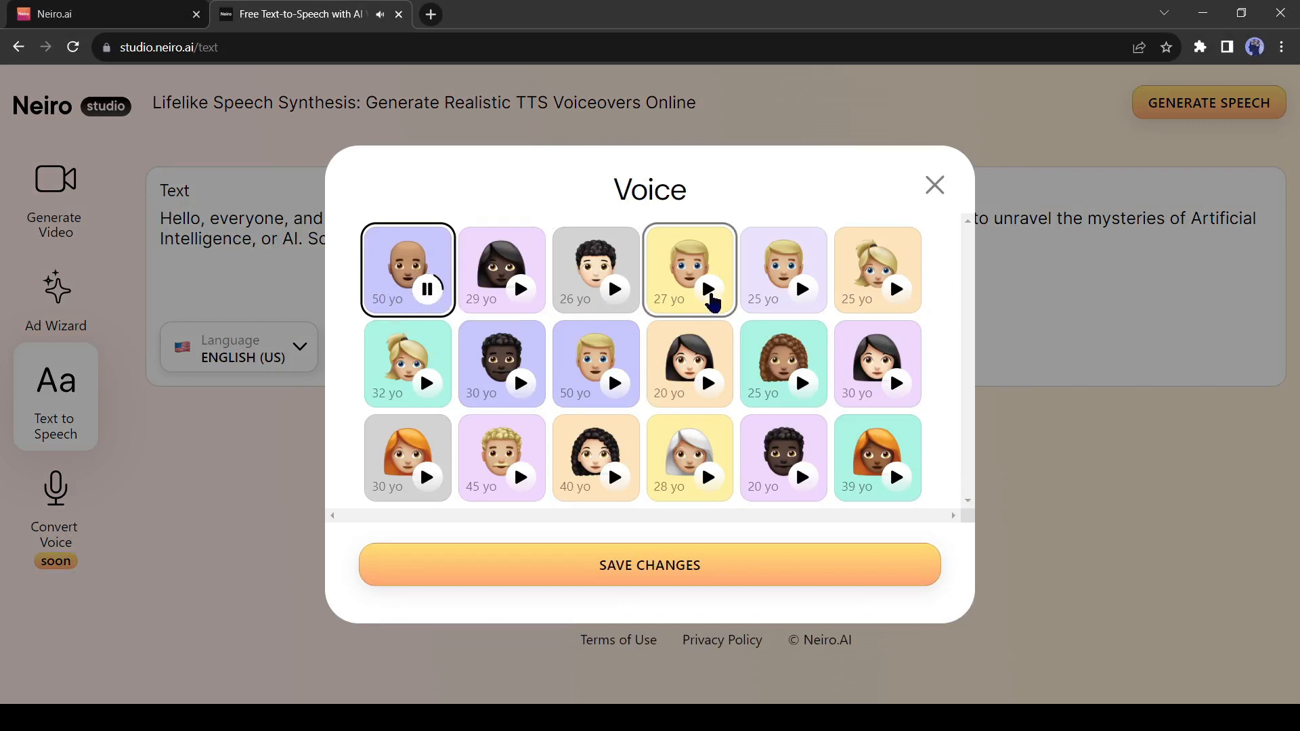
{"action": "left_click", "coordinate": [708, 289]}
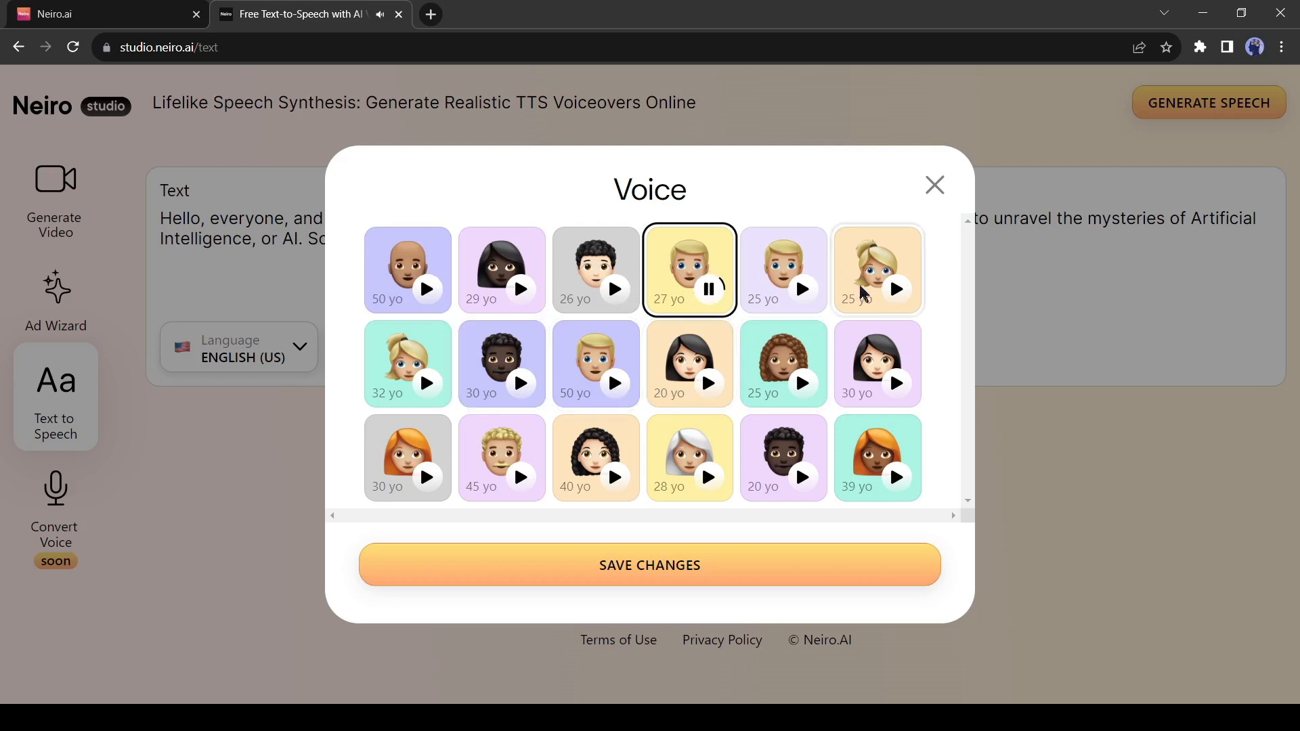
{"action": "left_click", "coordinate": [596, 363]}
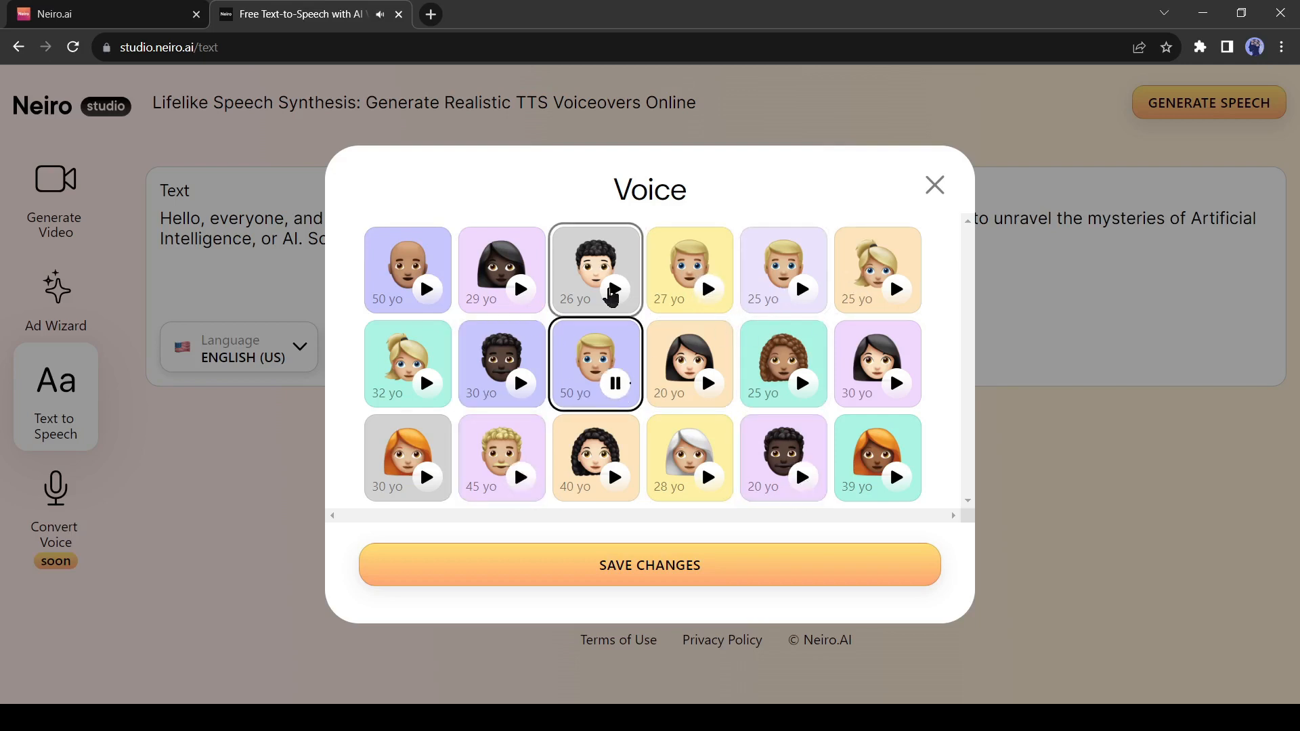
{"action": "left_click", "coordinate": [650, 564]}
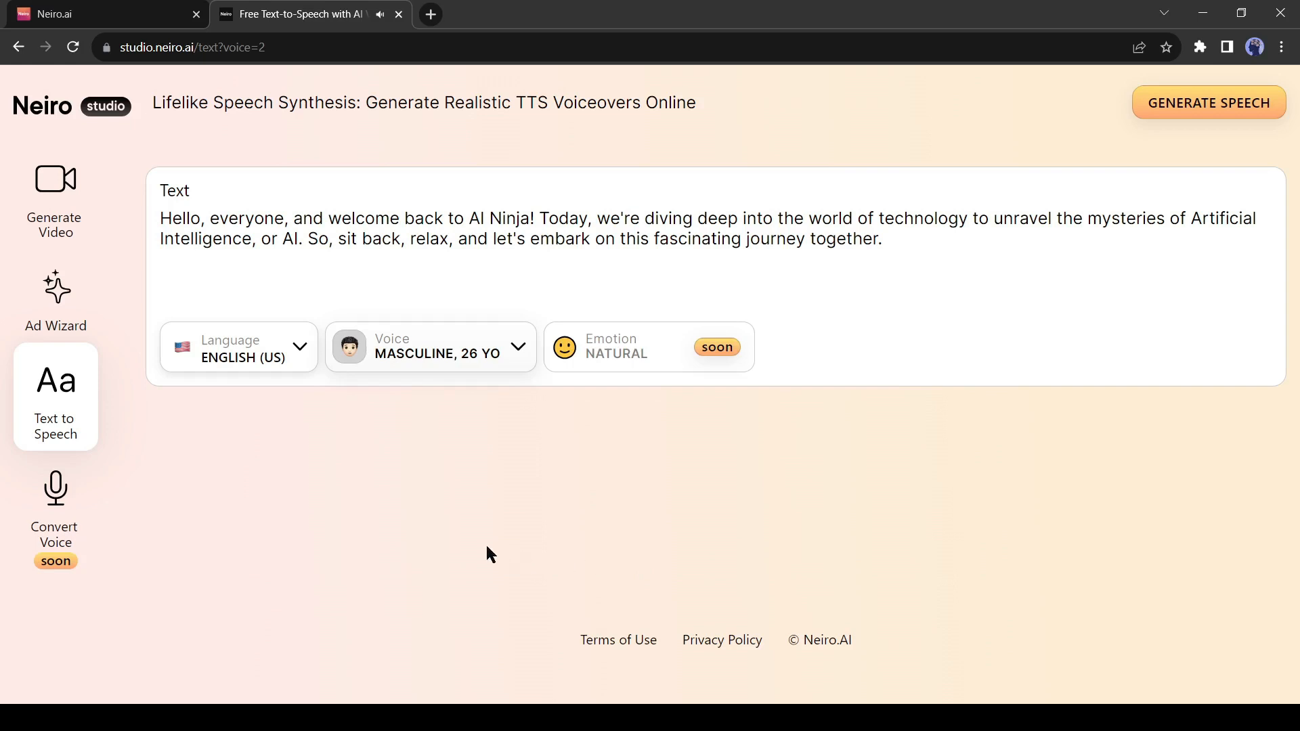
{"action": "mouse_move", "coordinate": [488, 547]}
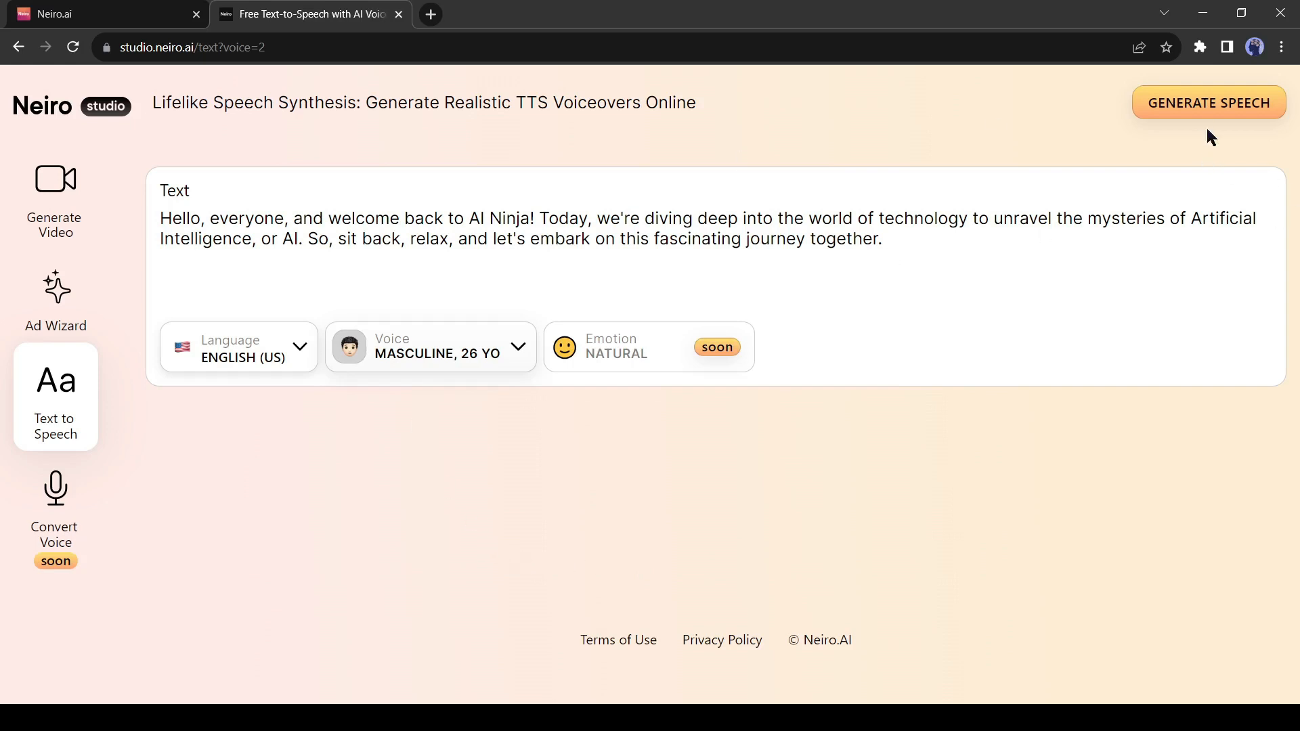
- Request speech generation and sign in with a Google account when prompted
{"action": "left_click", "coordinate": [1209, 103]}
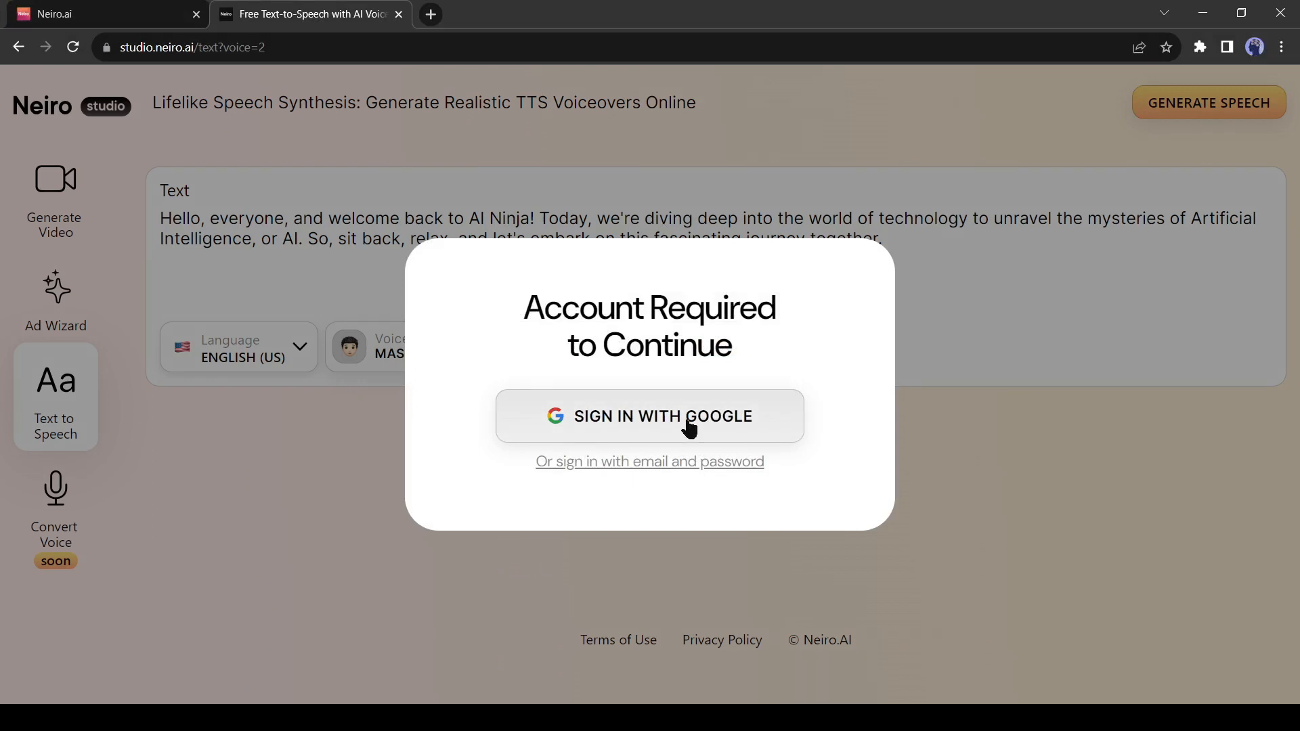
{"action": "double_click", "coordinate": [718, 415]}
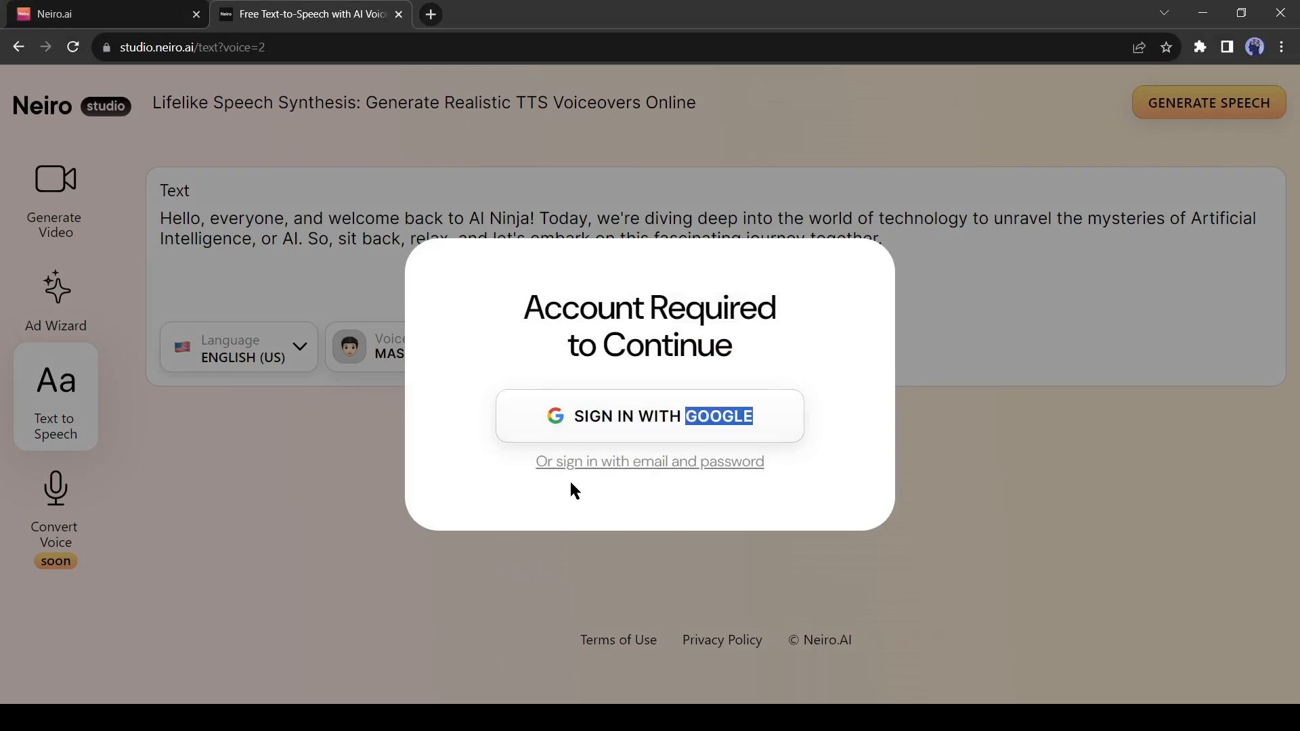
{"action": "mouse_move", "coordinate": [635, 422]}
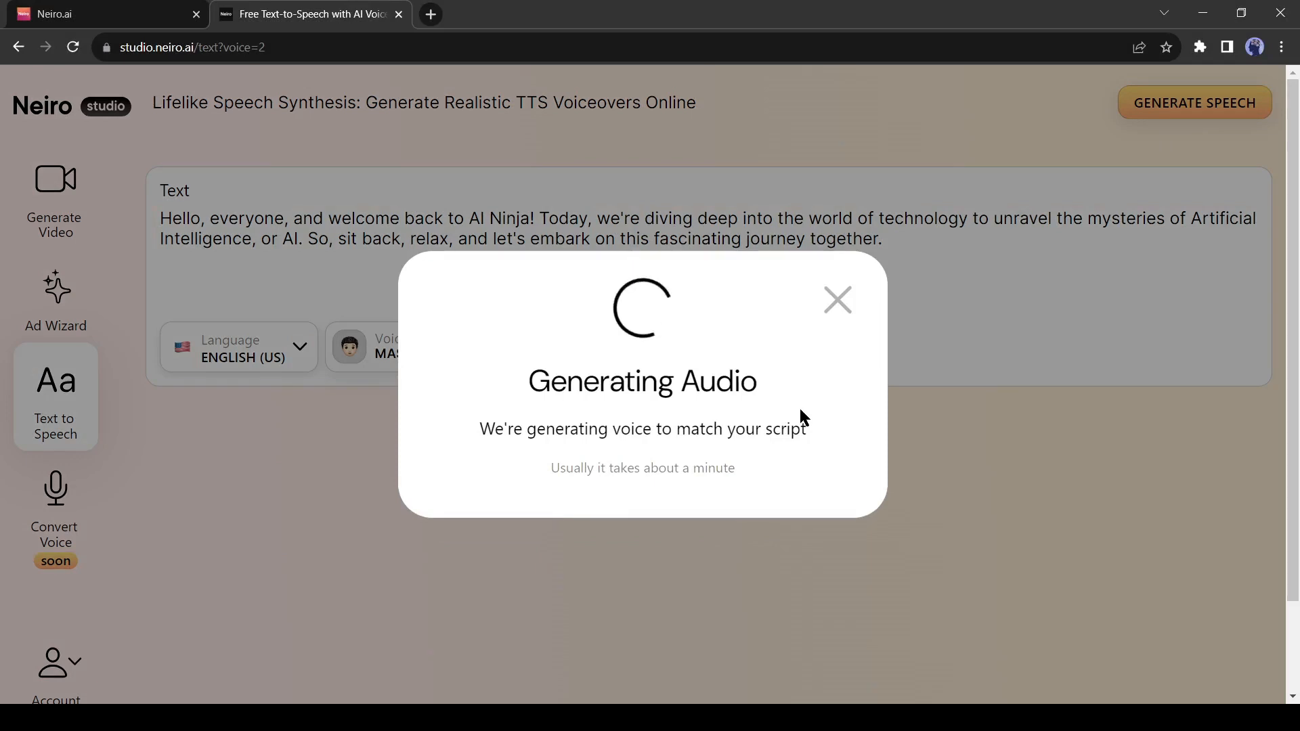
{"action": "mouse_move", "coordinate": [536, 482]}
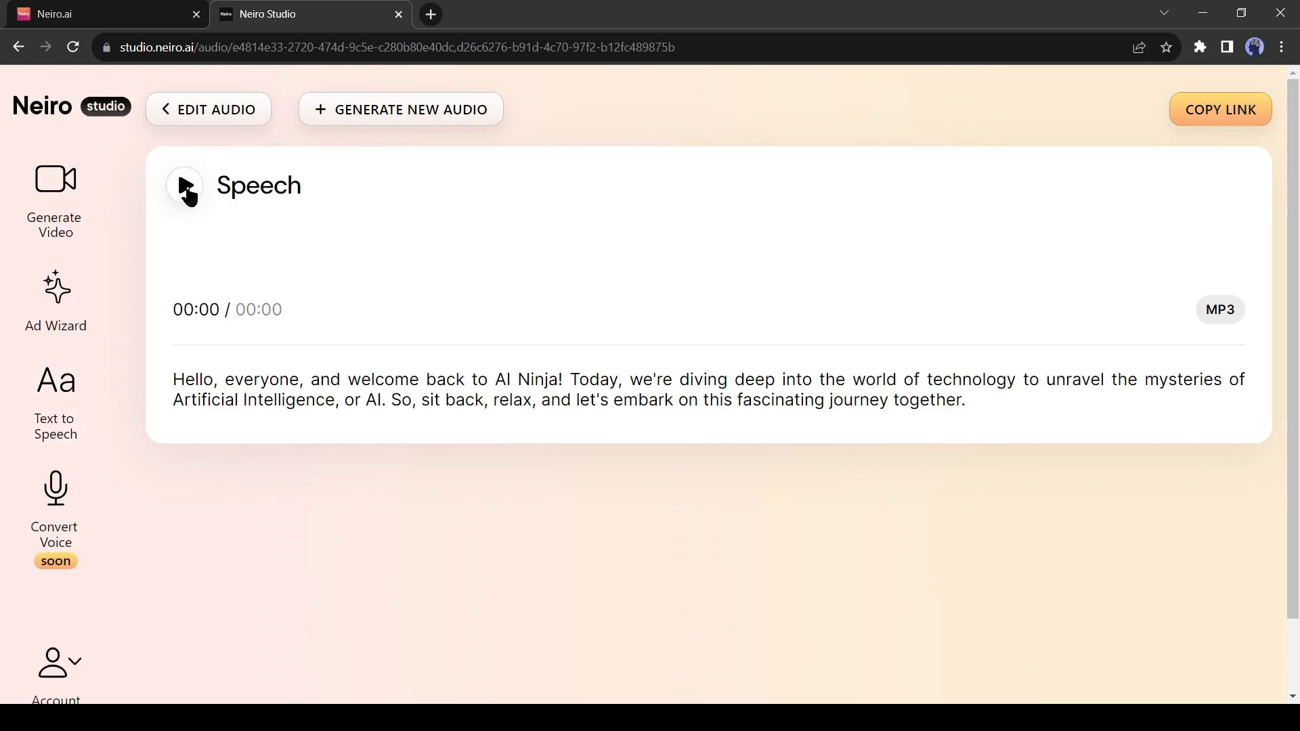
- Play the generated 14-second MP3 of the welcome script to its end
{"action": "left_click", "coordinate": [184, 185]}
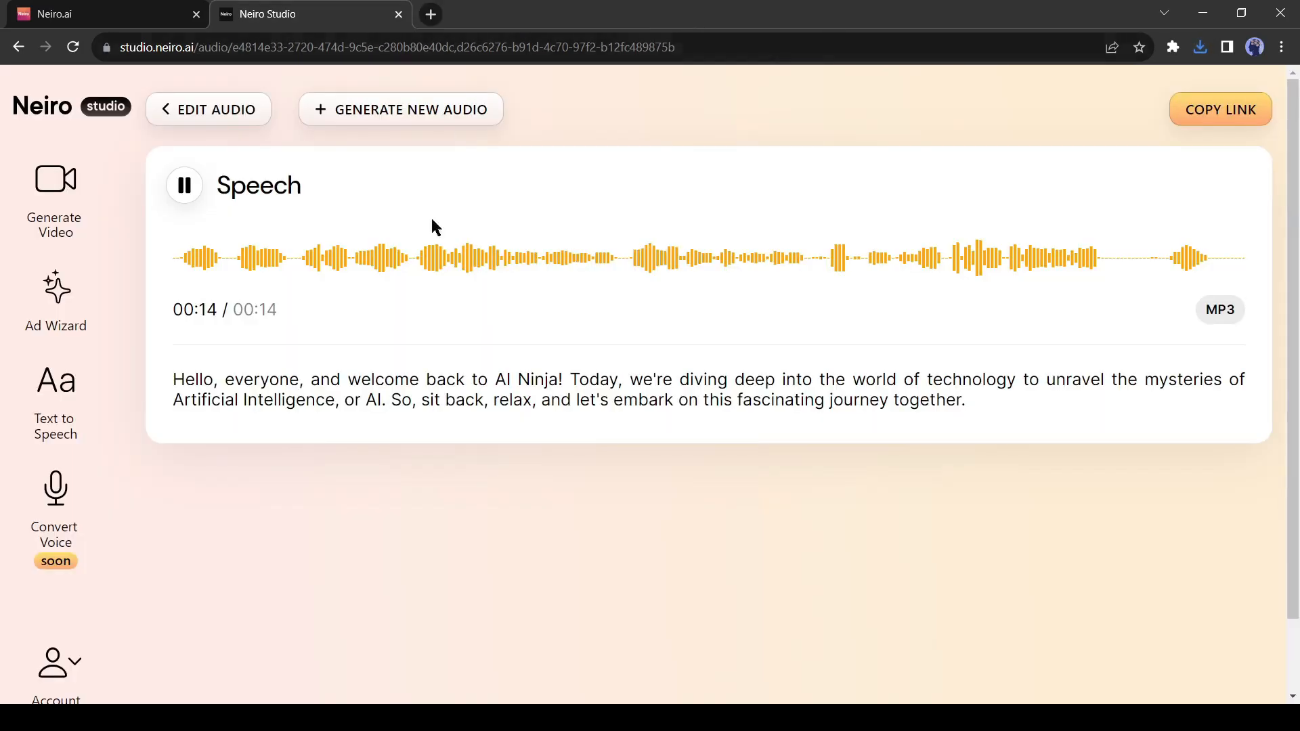
{"action": "mouse_move", "coordinate": [335, 458]}
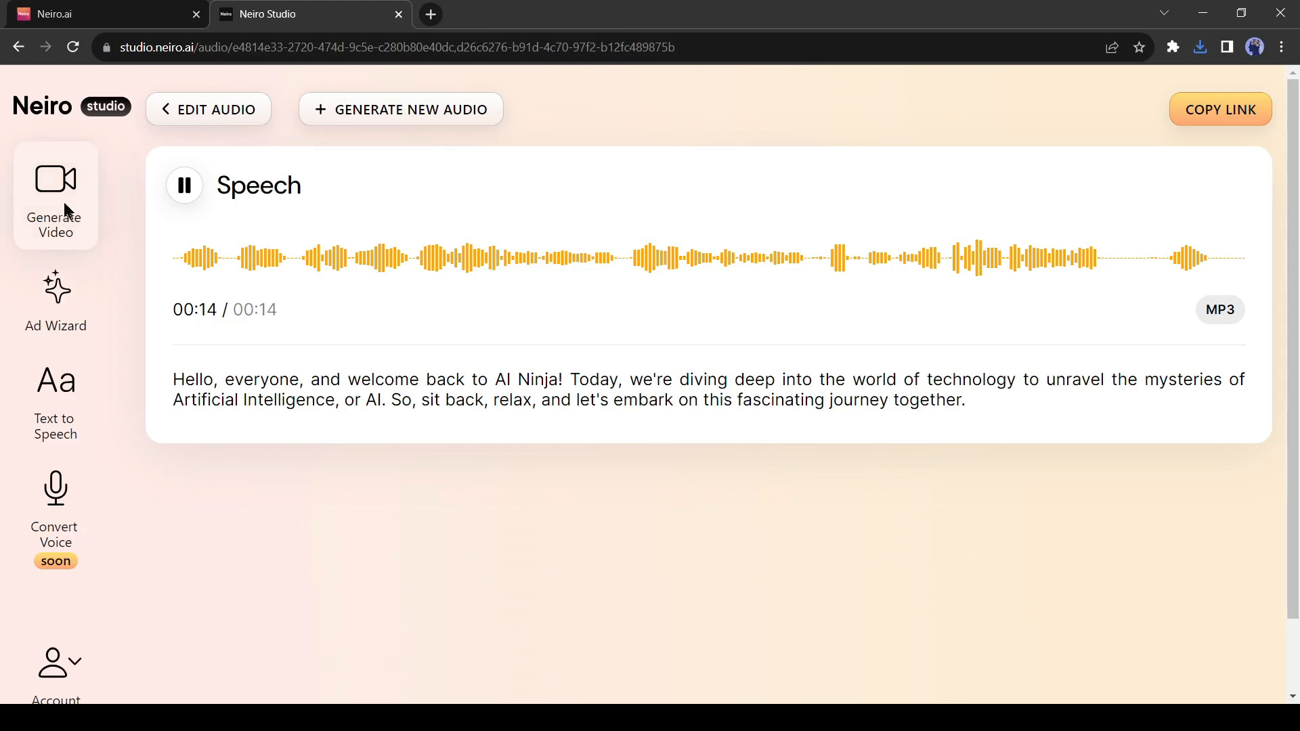
- Switch to Generate Video and pick the long-haired woman in a beige blazer as avatar
{"action": "left_click", "coordinate": [56, 197]}
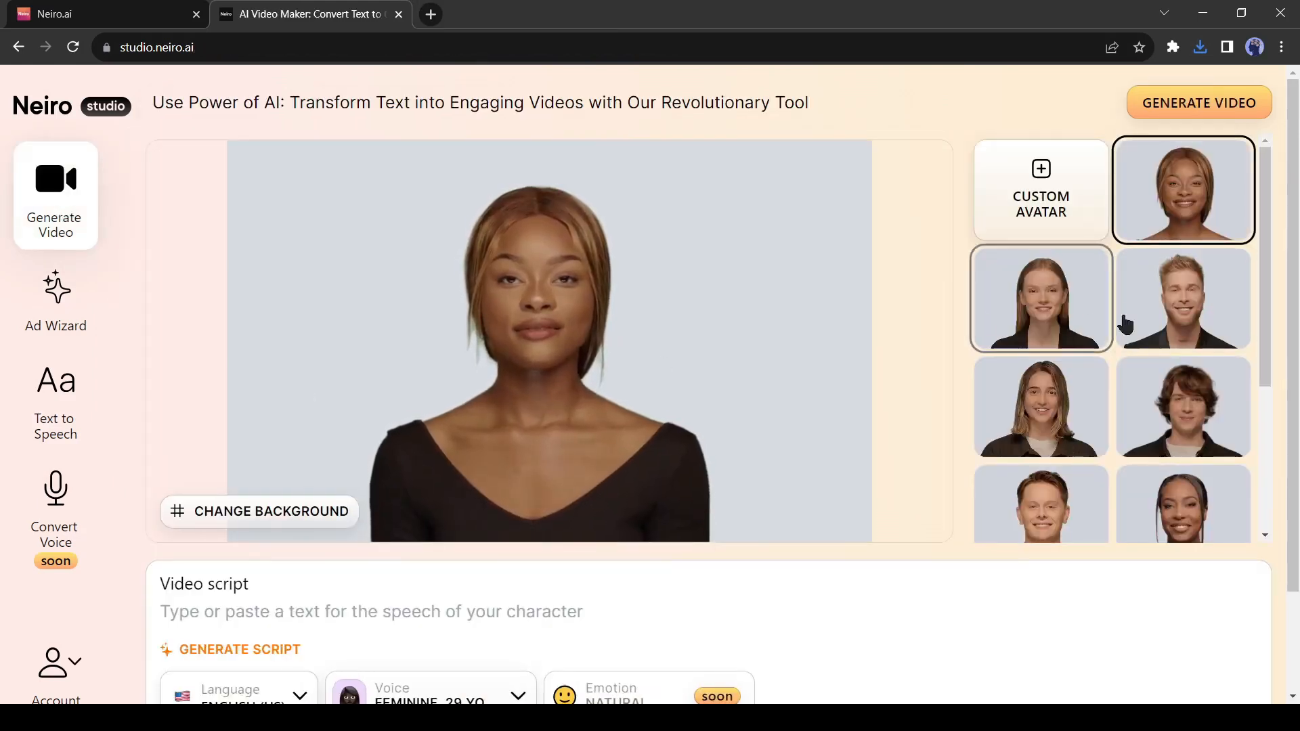
{"action": "scroll", "scroll_direction": "down", "scroll_amount": 3}
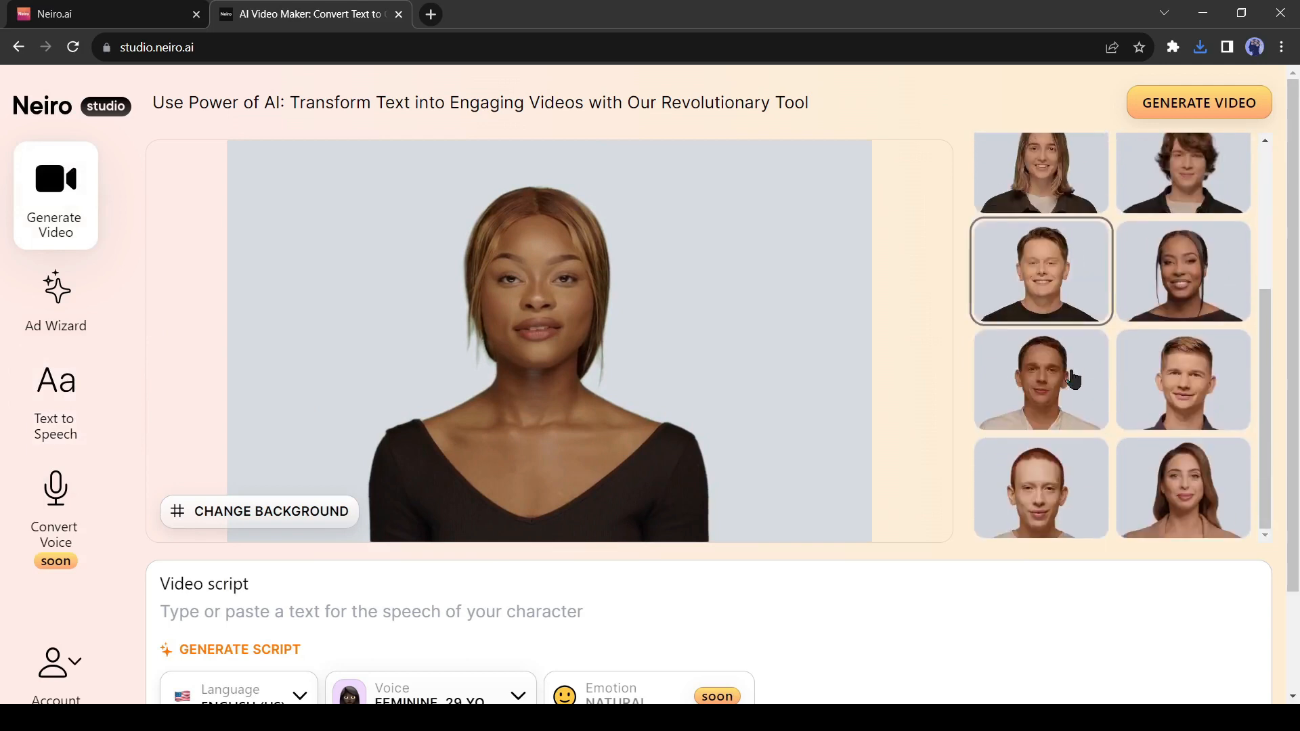
{"action": "scroll", "scroll_direction": "down", "scroll_amount": 3}
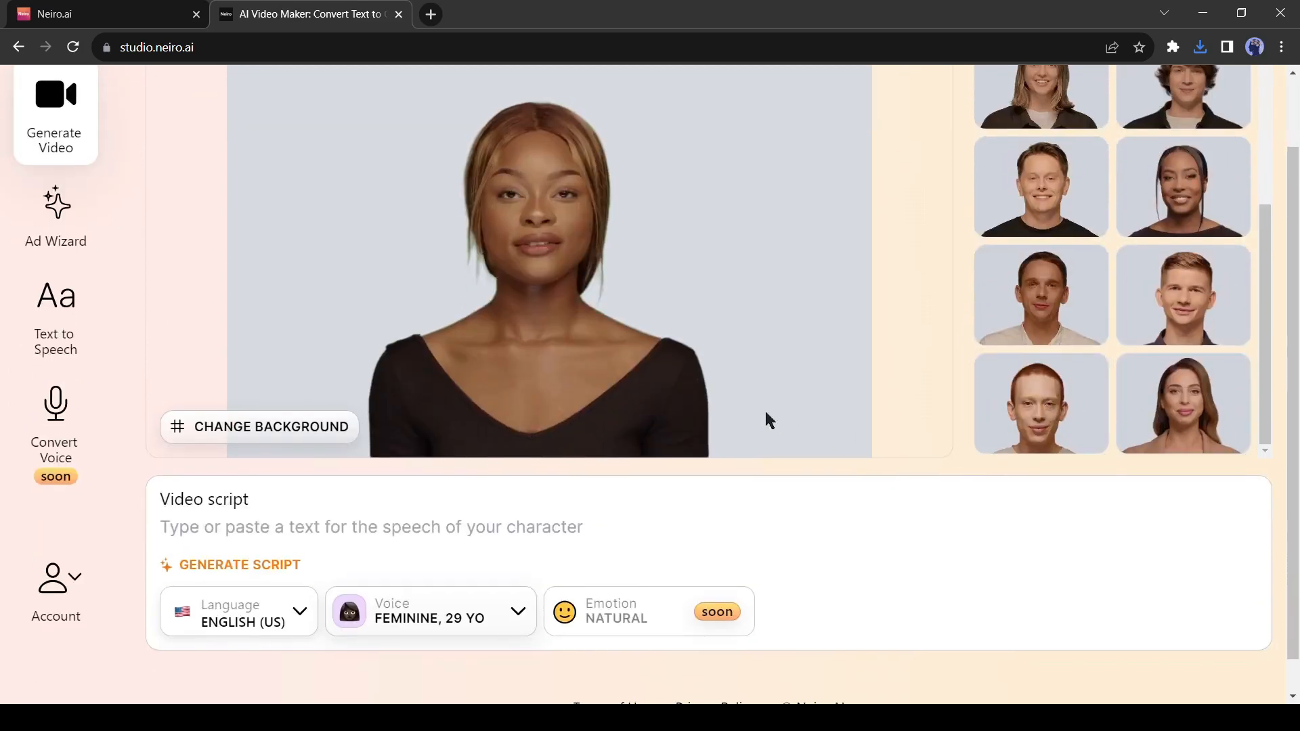
{"action": "left_click", "coordinate": [1183, 488]}
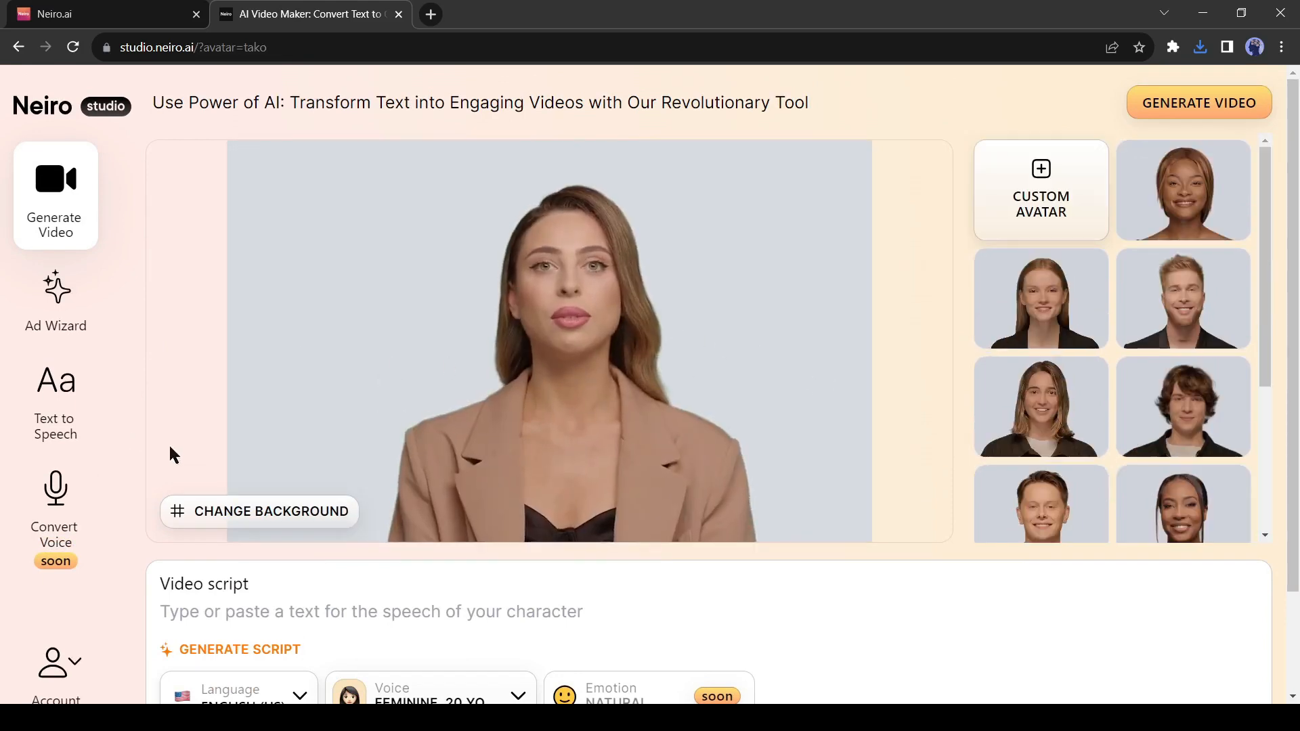
{"action": "scroll", "scroll_direction": "down", "scroll_amount": 3}
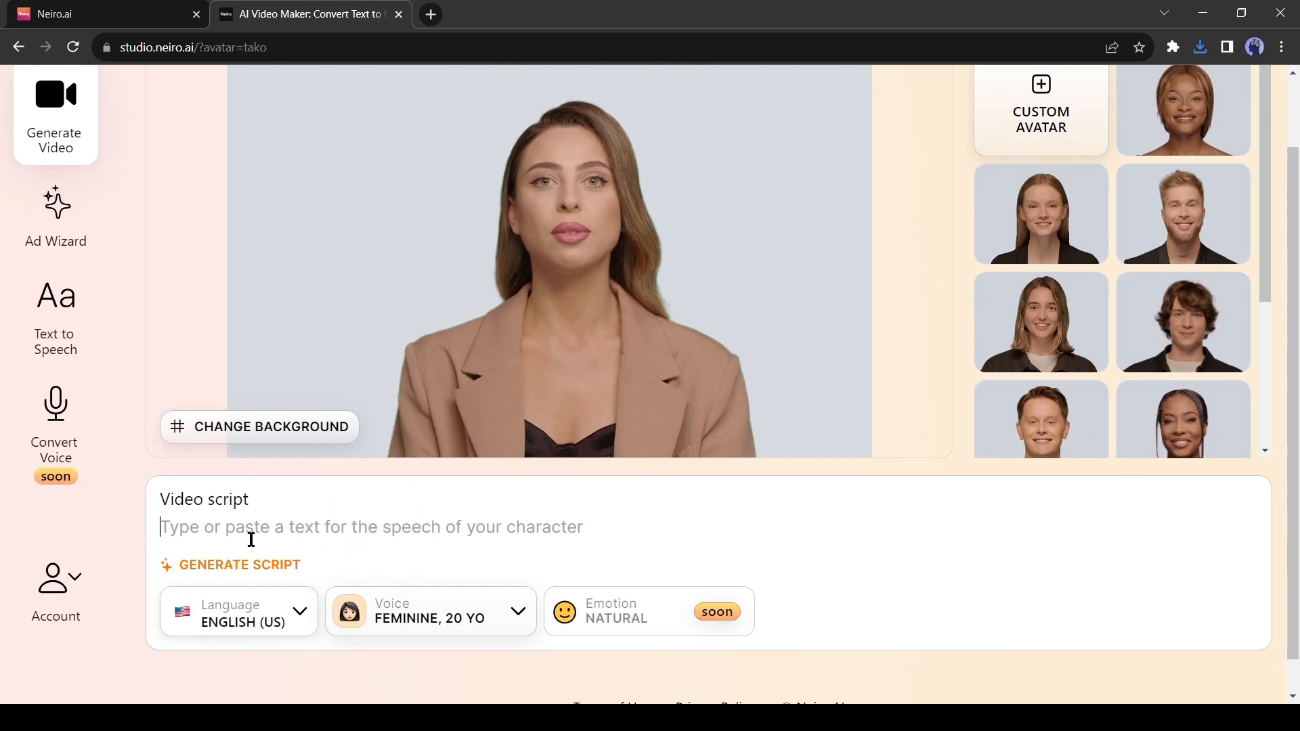
- Generate a script on the topic 'How AI tools wo', and use version 2 for the video
{"action": "left_click", "coordinate": [240, 565]}
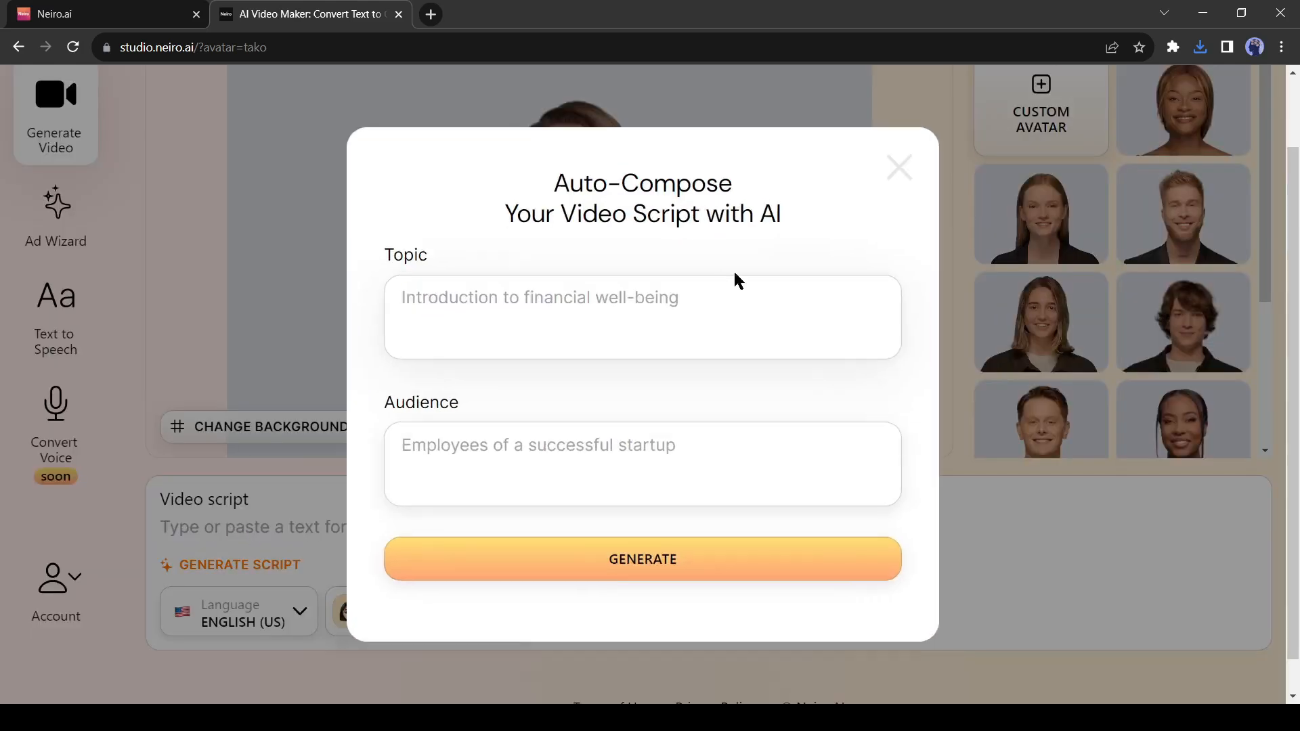
{"action": "type", "text": "How AI tools wo"}
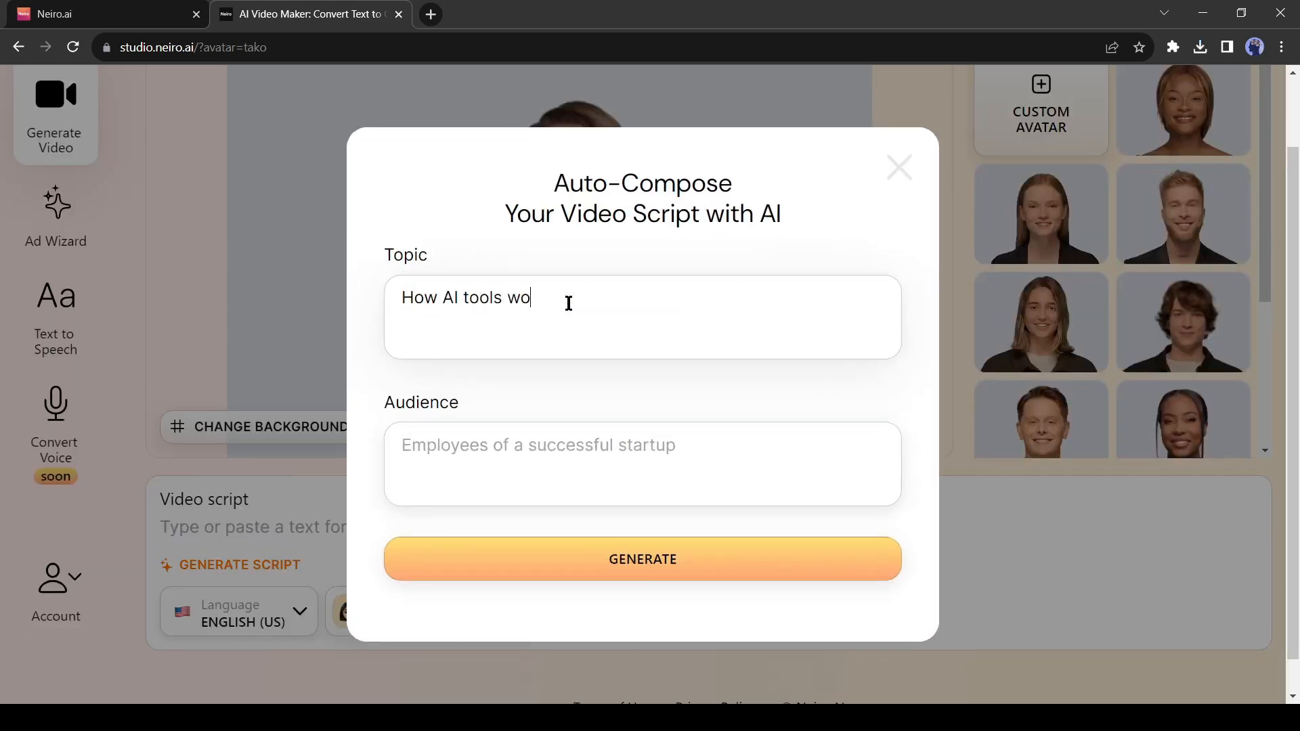
{"action": "left_click", "coordinate": [642, 559]}
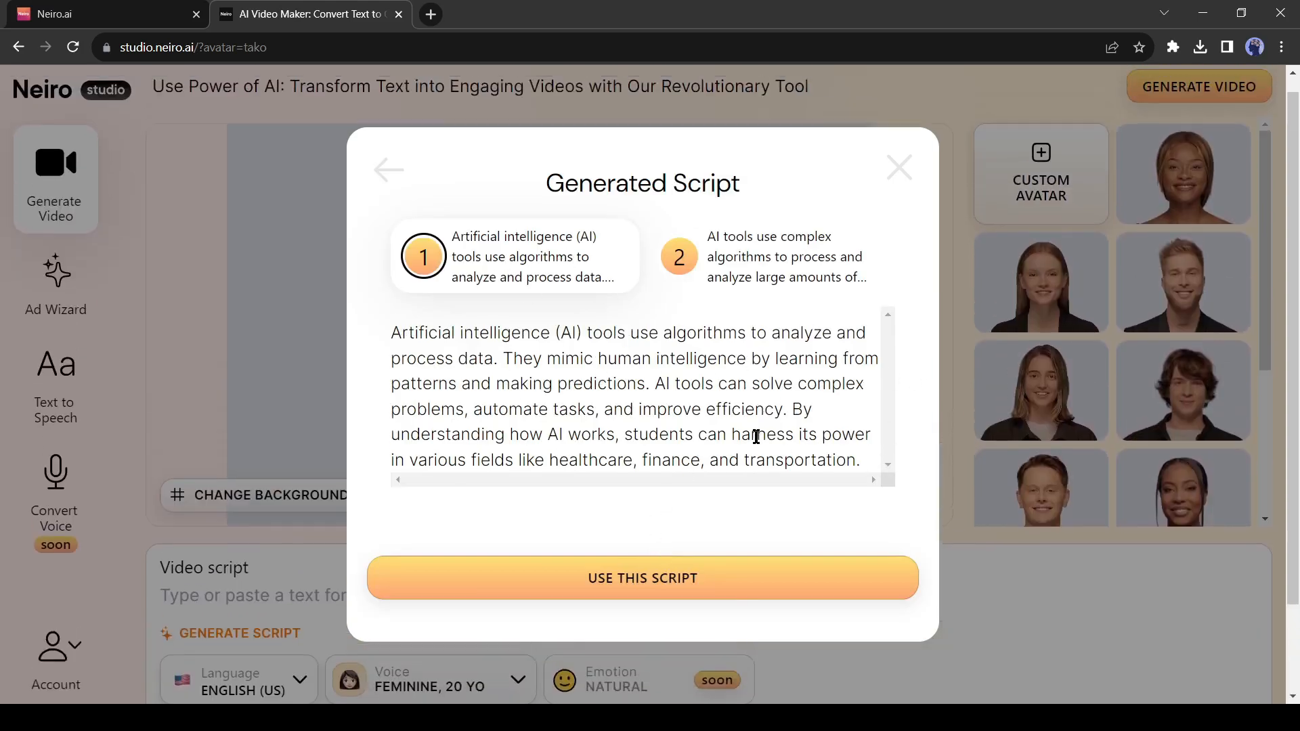
{"action": "left_click", "coordinate": [783, 256]}
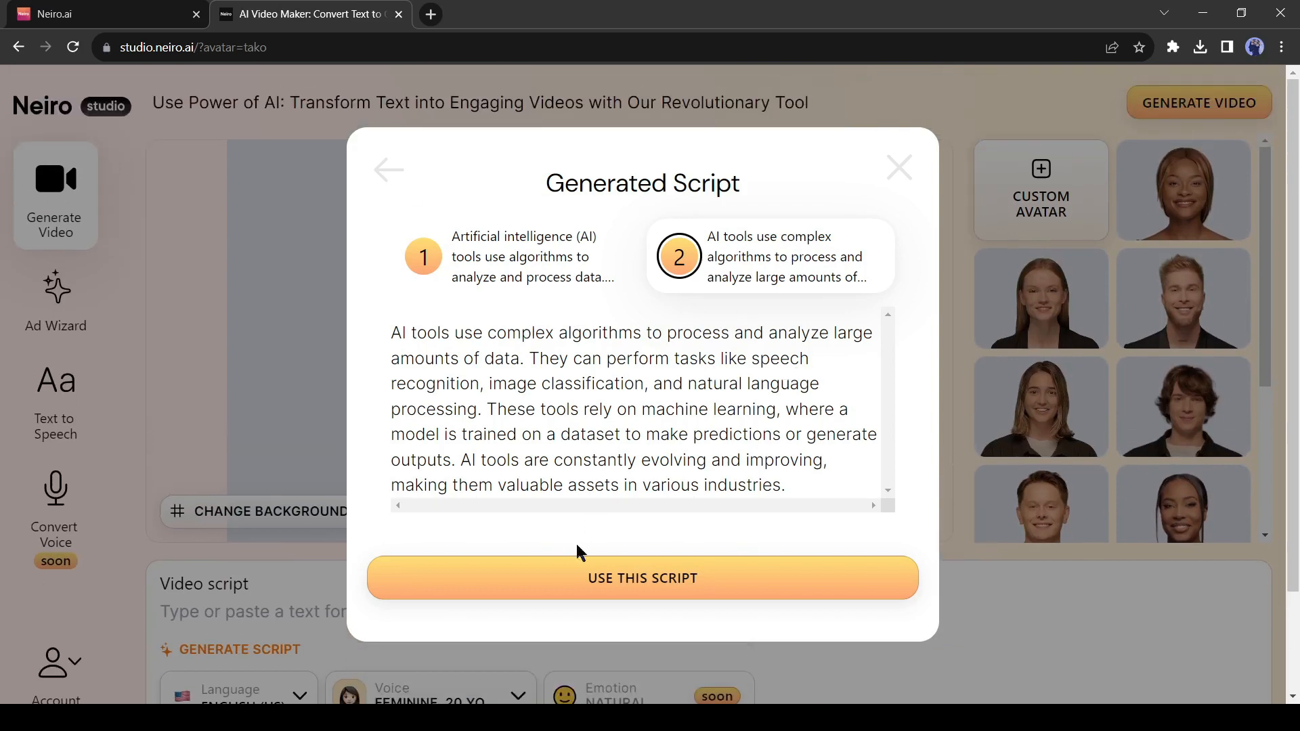
{"action": "left_click", "coordinate": [641, 578]}
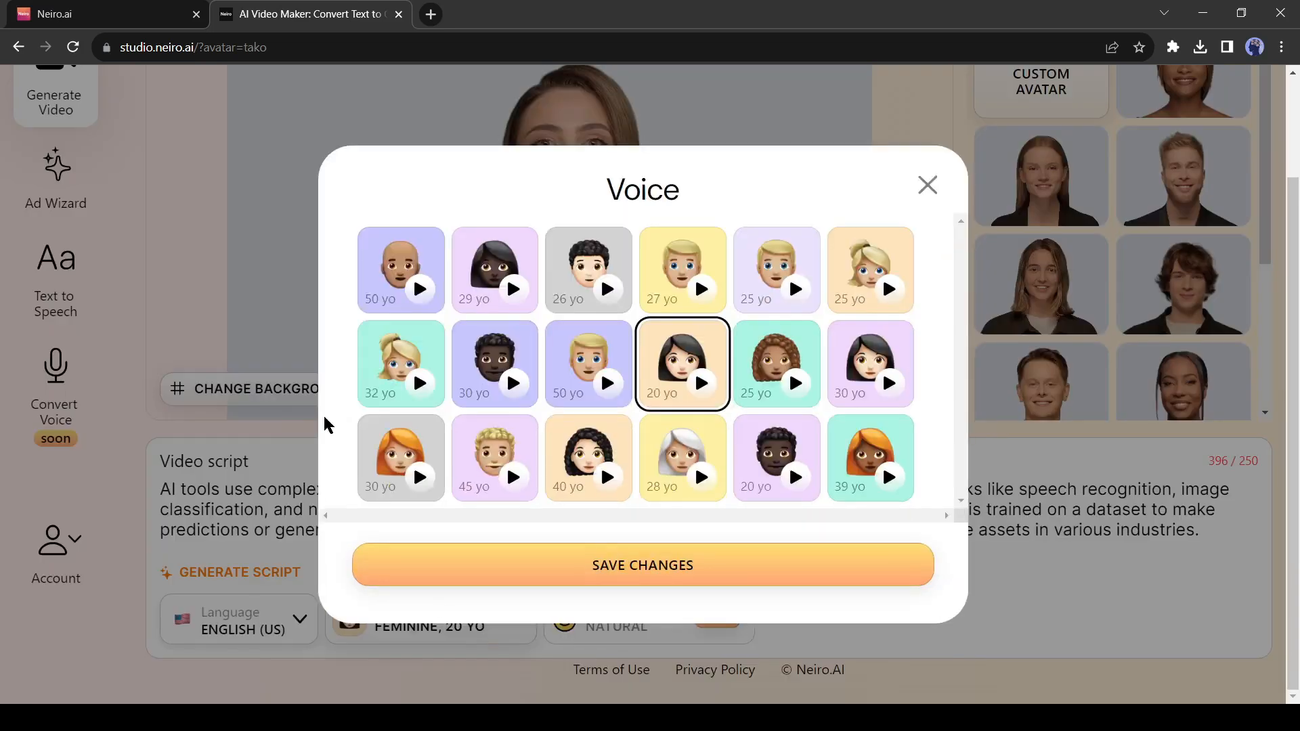
- Preview the 29- and 25-year-old voices and save the feminine 25-year-old voice
{"action": "left_click", "coordinate": [511, 289]}
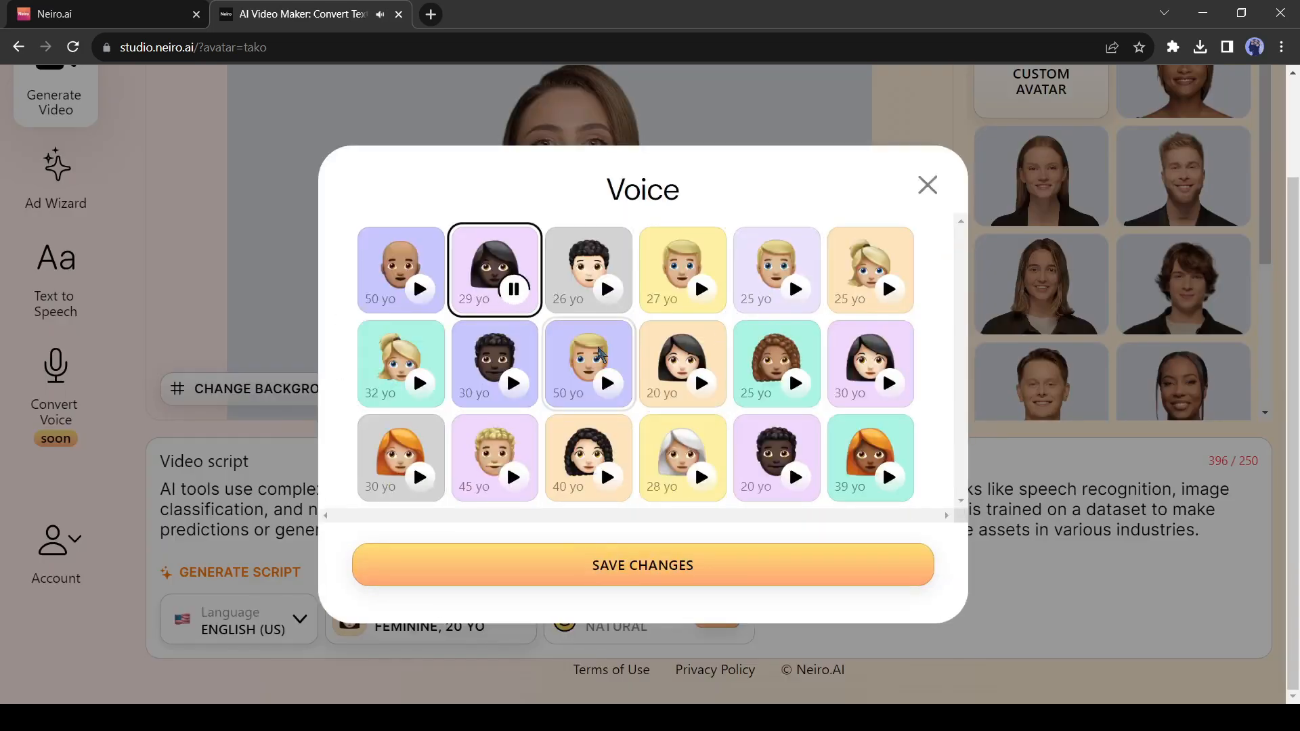
{"action": "left_click", "coordinate": [888, 289]}
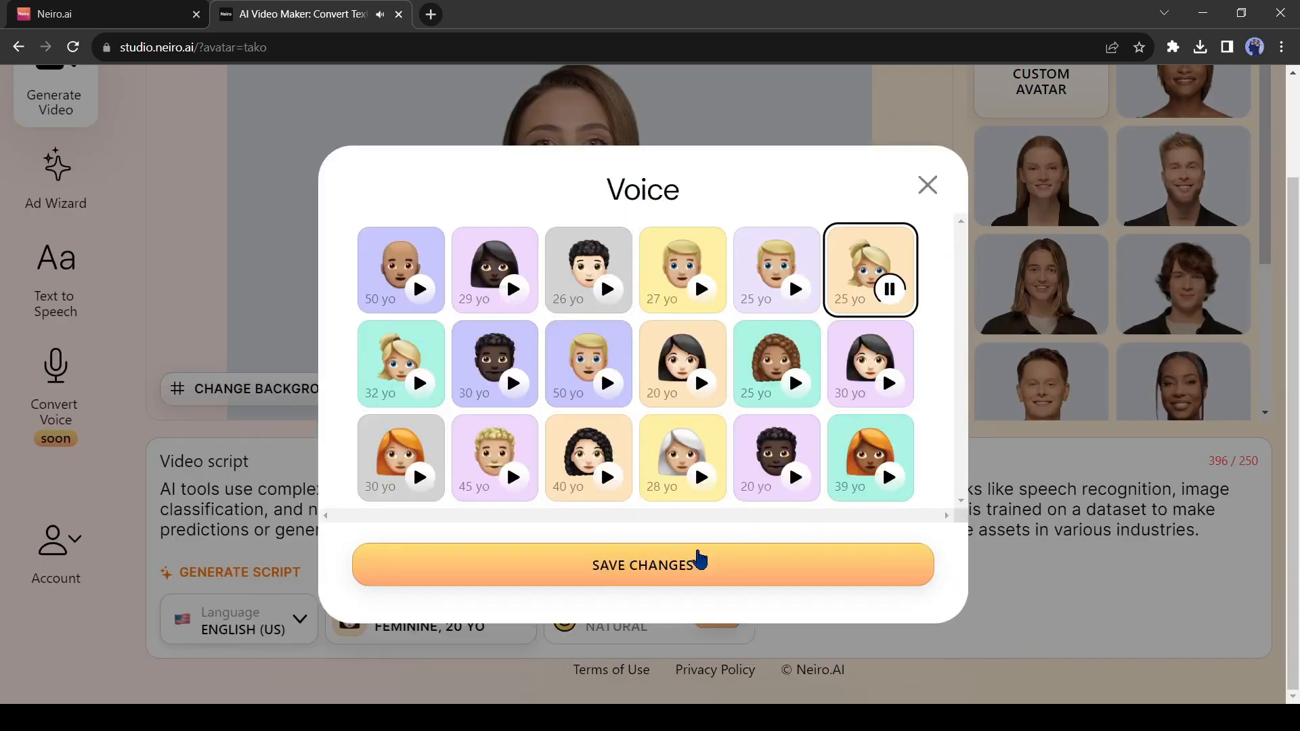
{"action": "left_click", "coordinate": [642, 566]}
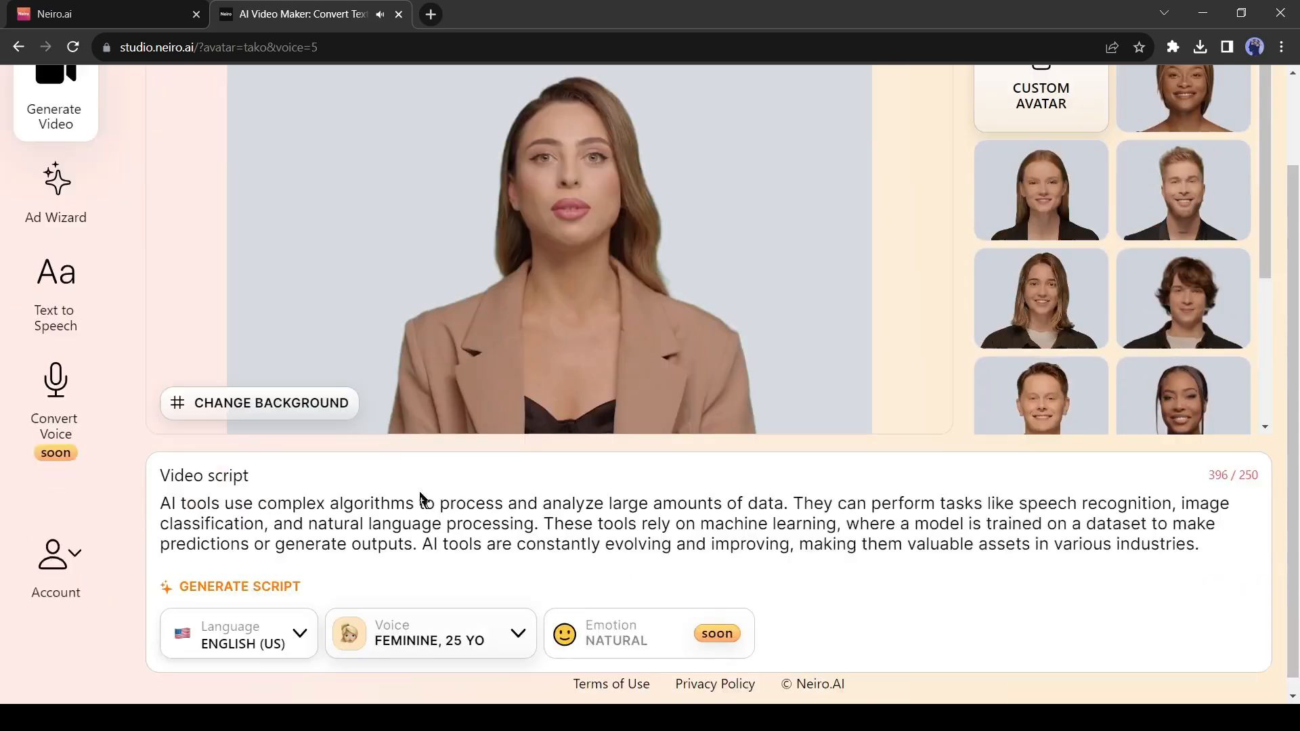
- Attempt video generation and dismiss the 'text too long' warning before trimming the script
{"action": "left_click", "coordinate": [1200, 103]}
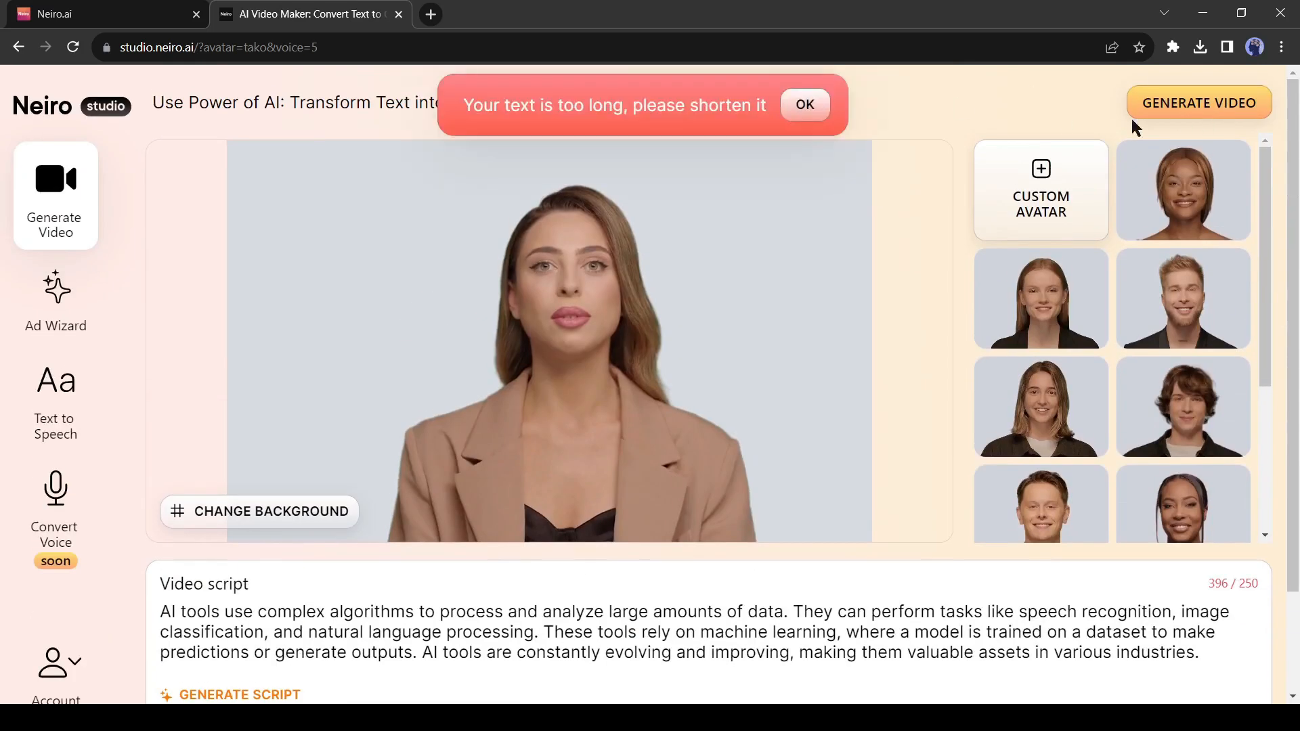
{"action": "mouse_move", "coordinate": [815, 139]}
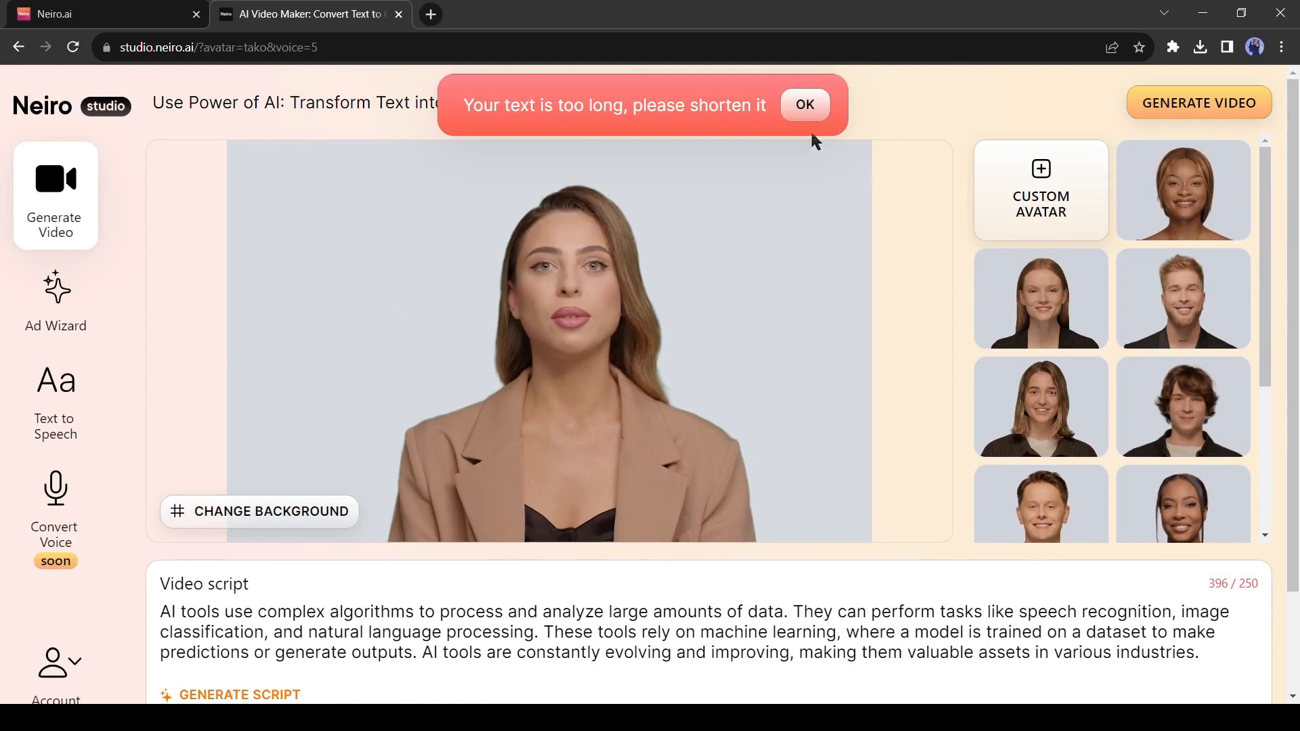
{"action": "left_click", "coordinate": [804, 105]}
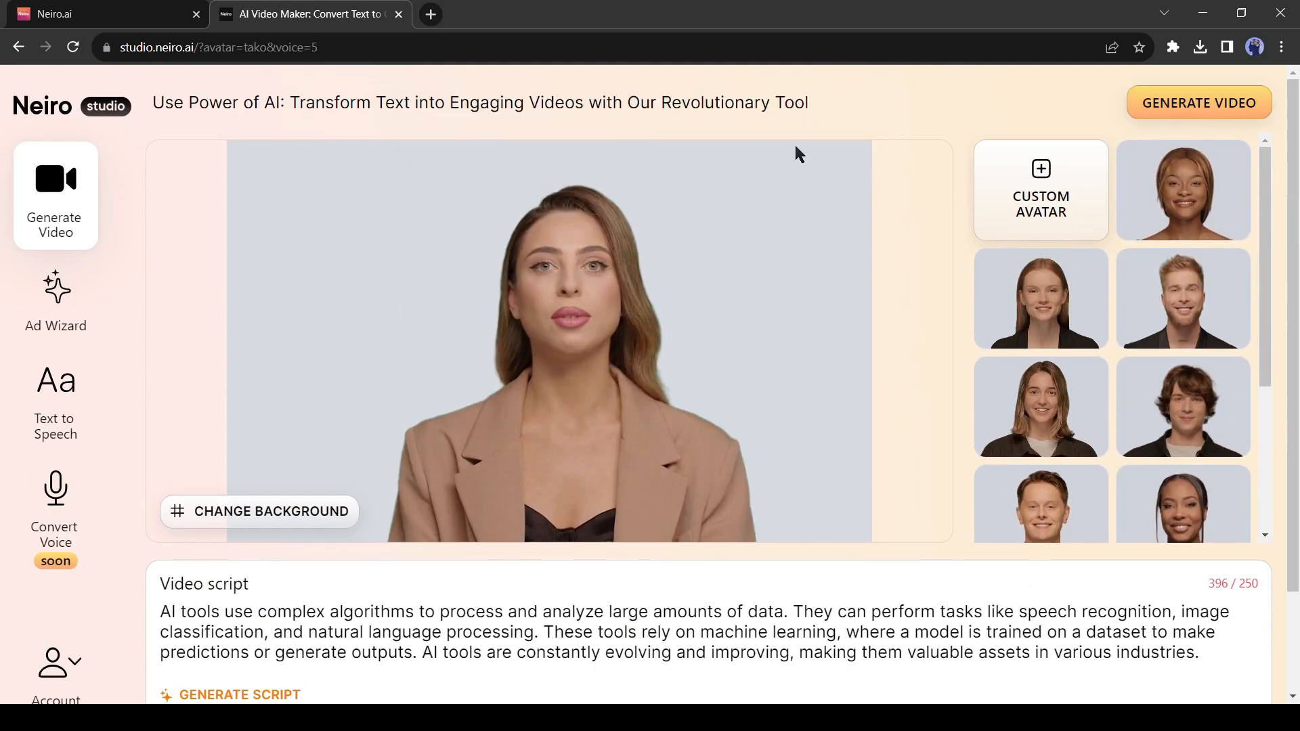
{"action": "scroll", "scroll_direction": "down", "scroll_amount": 3}
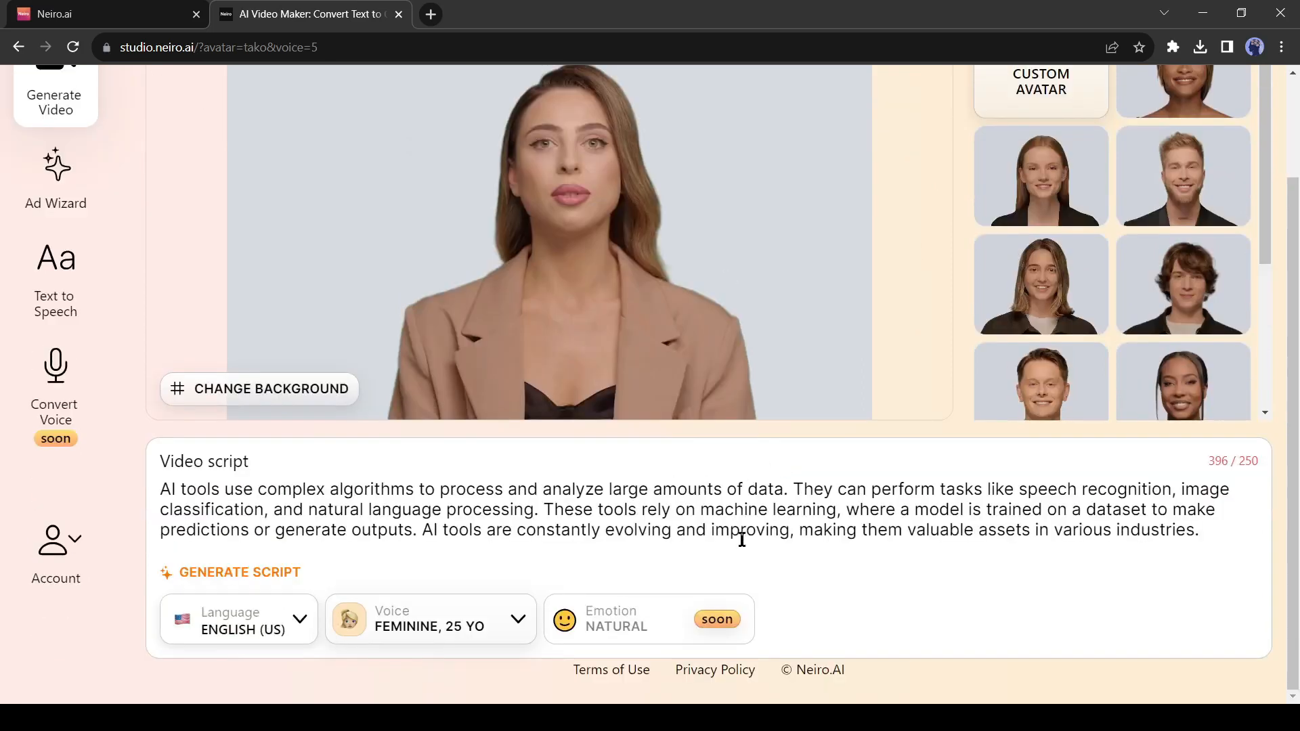
{"action": "mouse_move", "coordinate": [420, 531]}
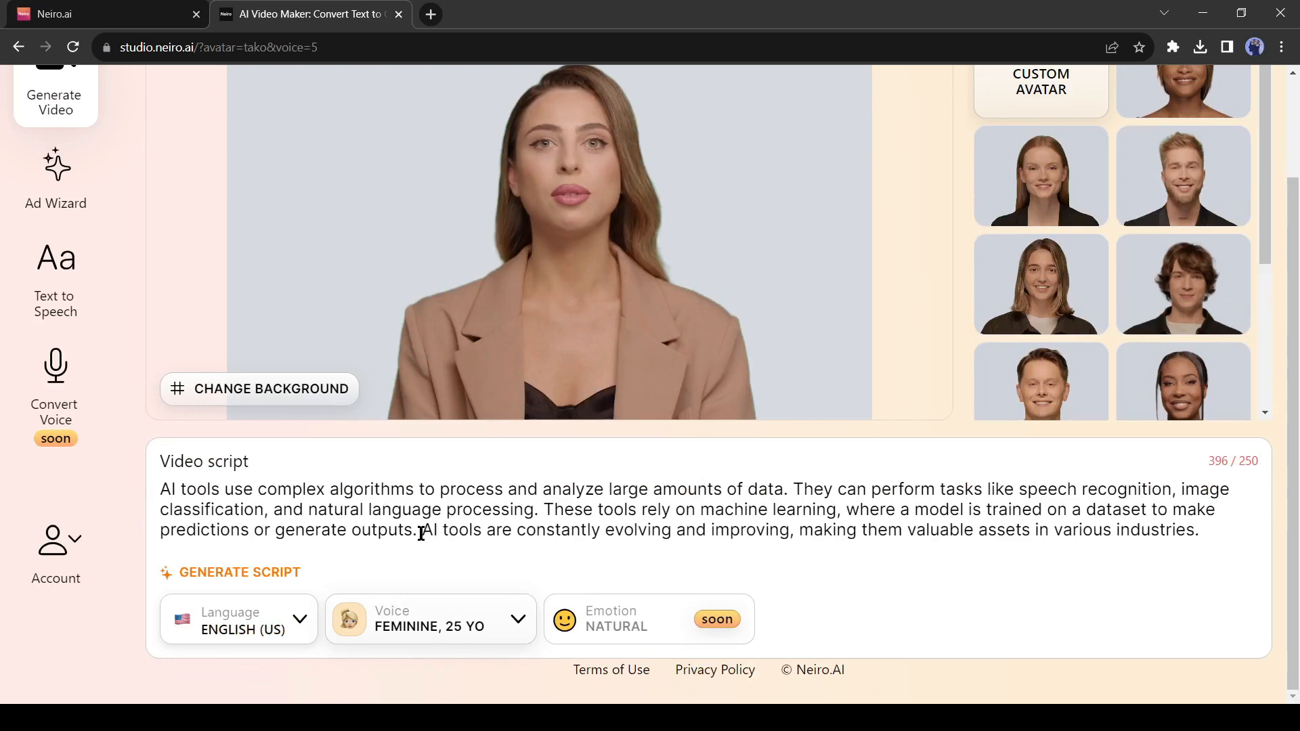
{"action": "mouse_move", "coordinate": [975, 577]}
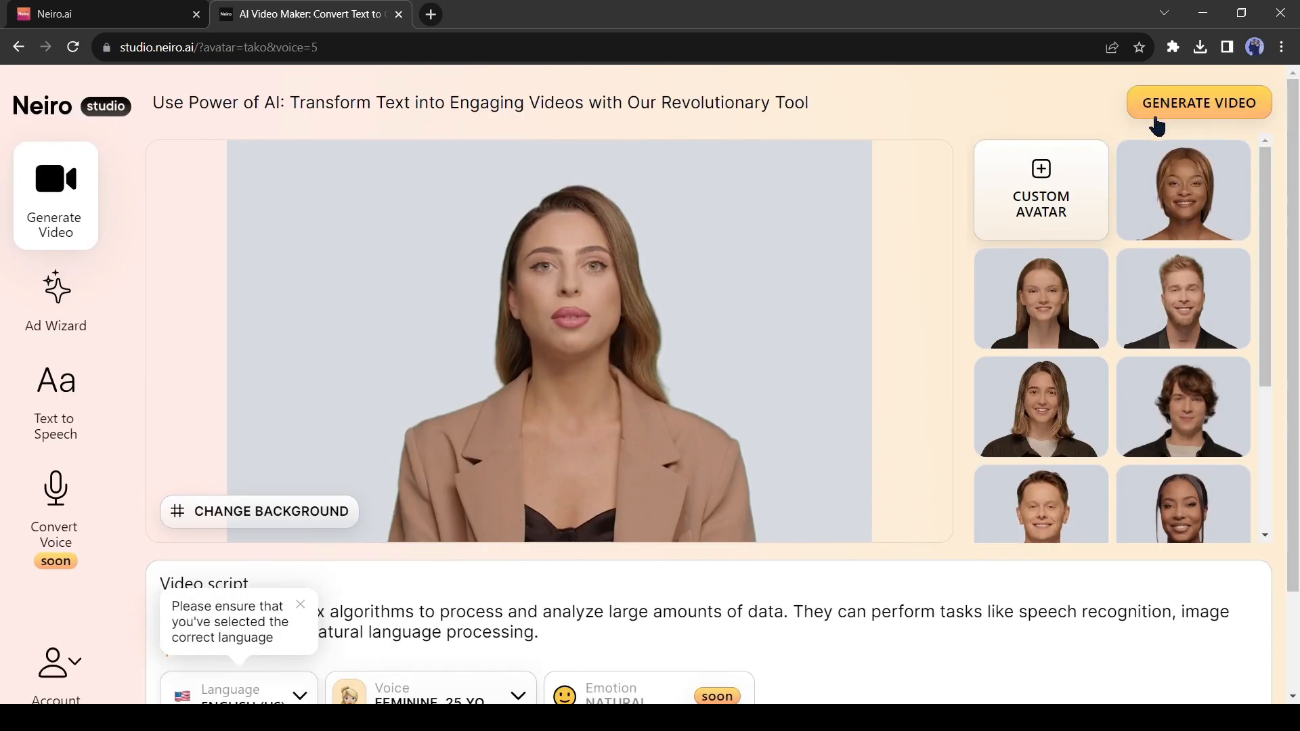
{"action": "mouse_move", "coordinate": [792, 392]}
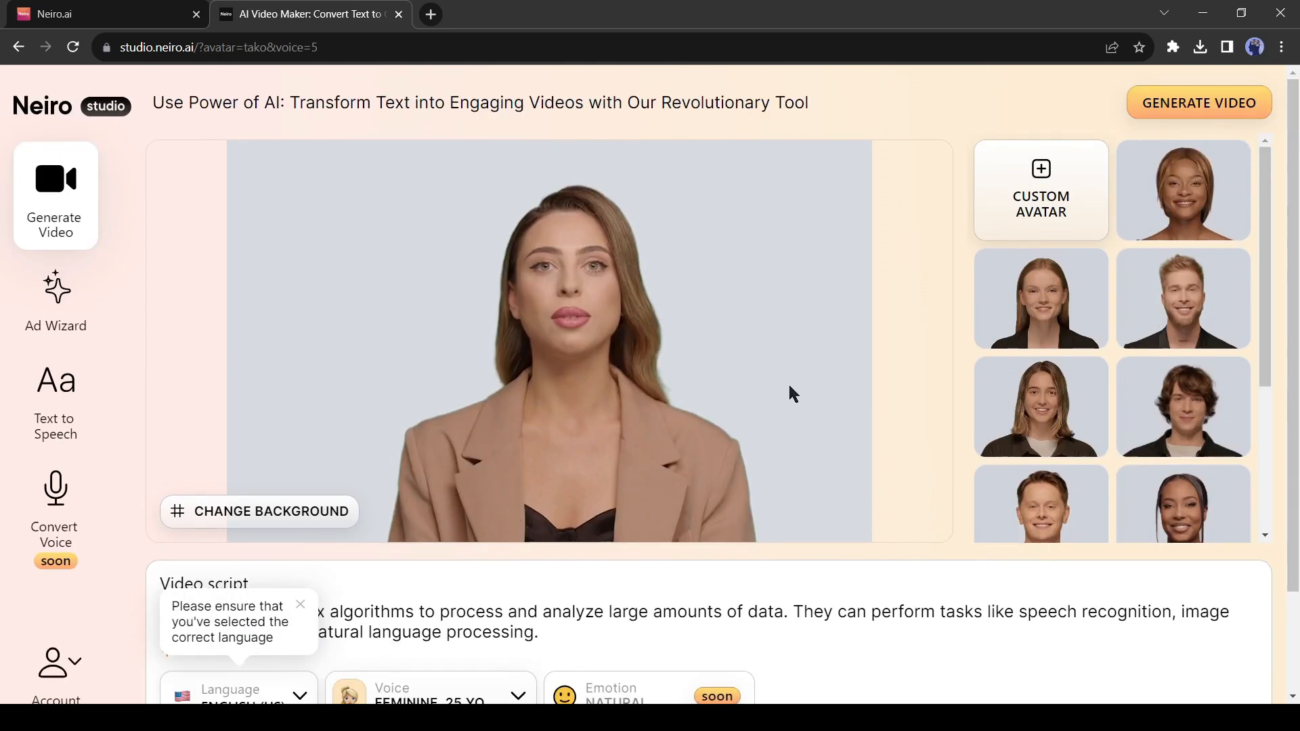
{"action": "mouse_move", "coordinate": [210, 526]}
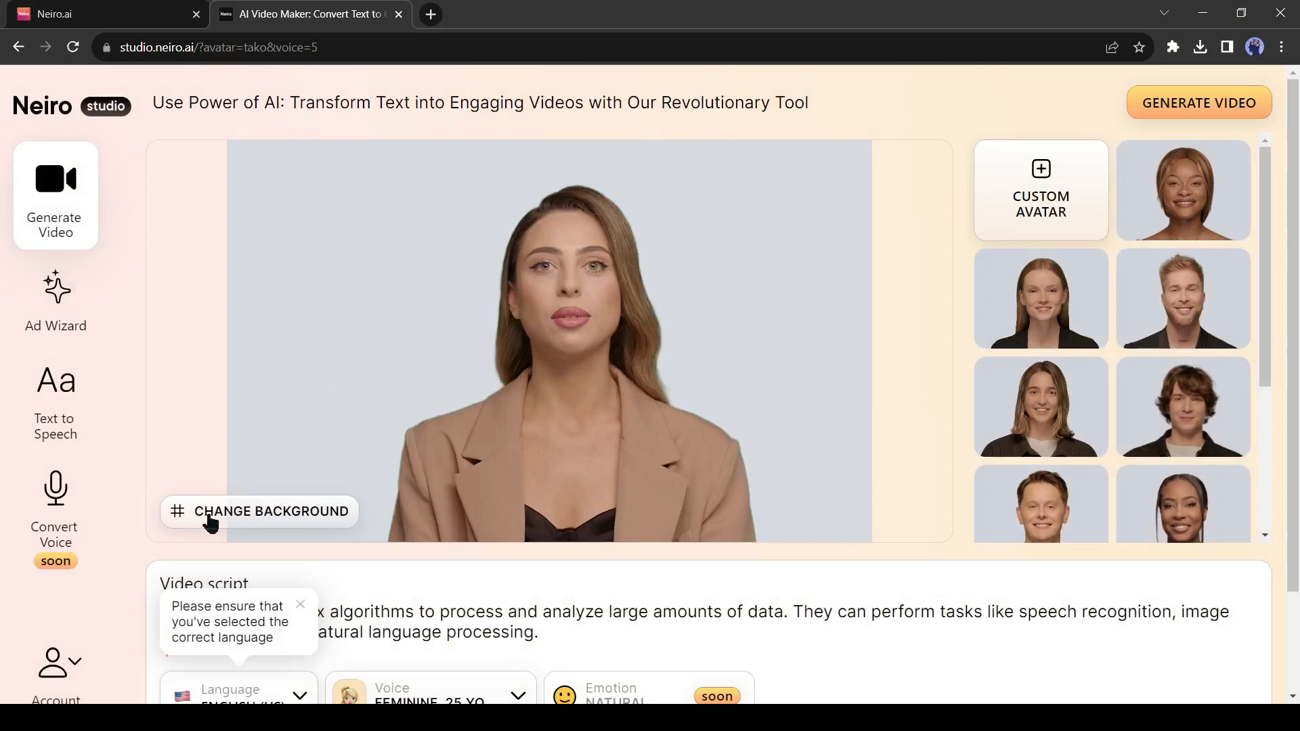
{"action": "mouse_move", "coordinate": [283, 544]}
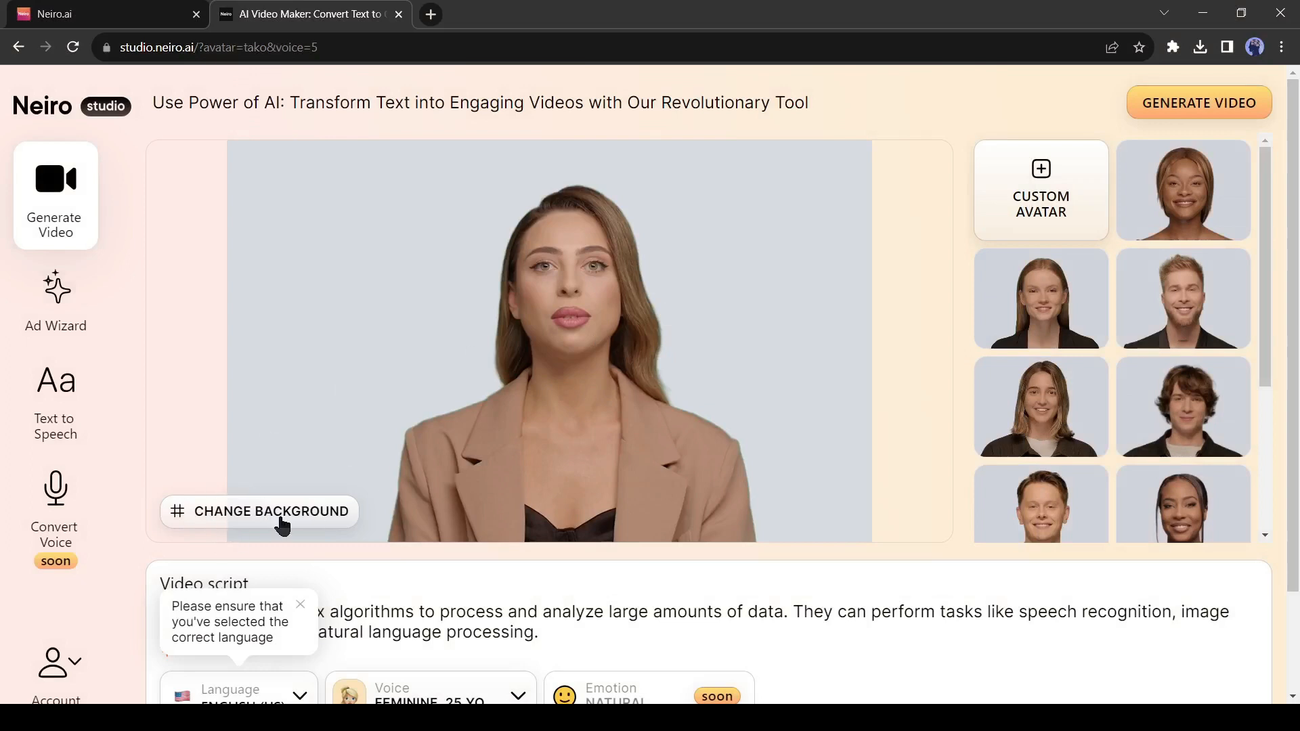
- Try the green gradient background, then choose the bright interior photo with hanging lights
{"action": "left_click", "coordinate": [271, 512]}
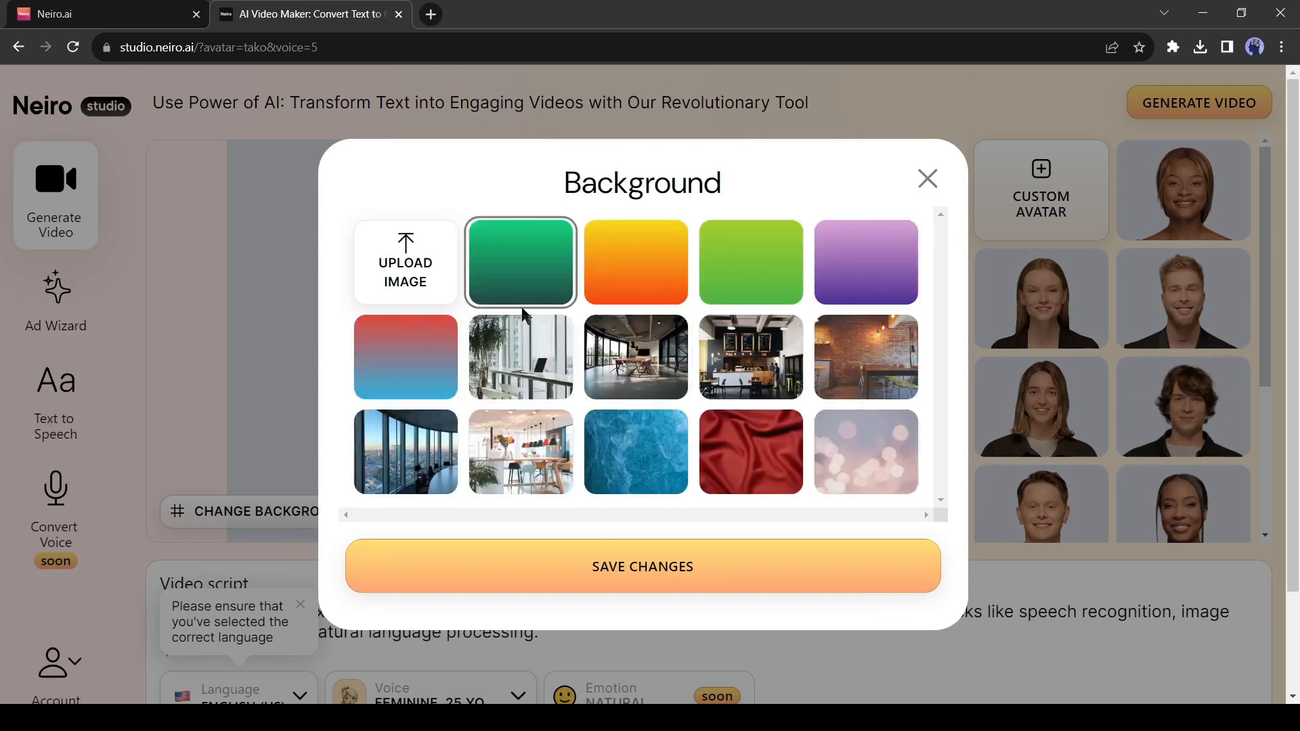
{"action": "left_click", "coordinate": [636, 358]}
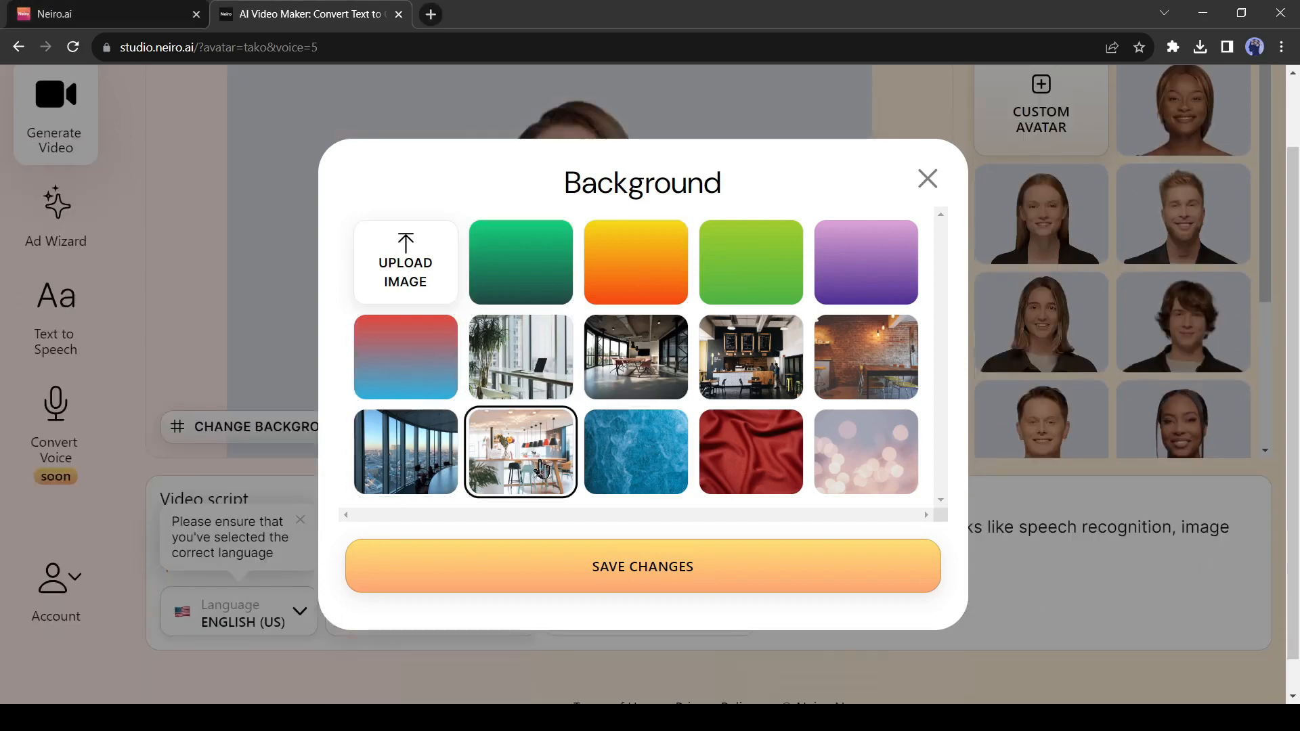
{"action": "left_click", "coordinate": [641, 565]}
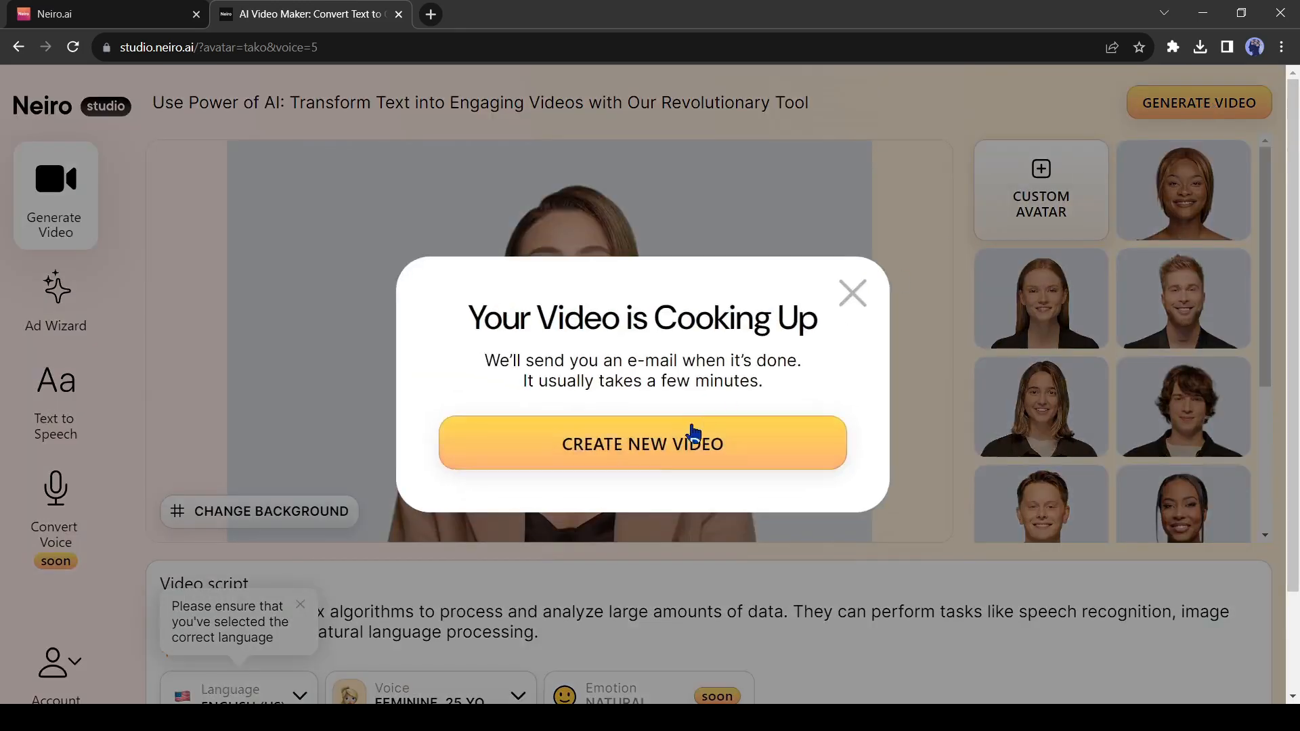
{"action": "mouse_move", "coordinate": [642, 463]}
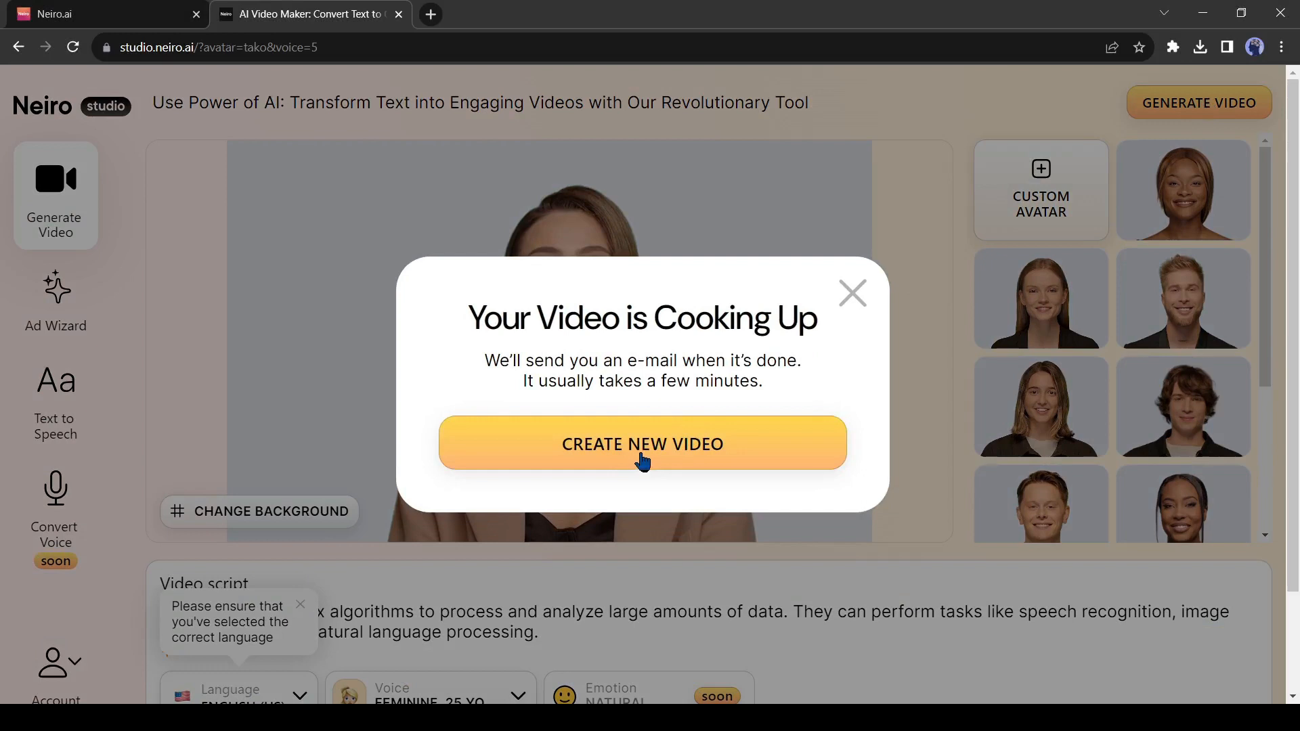
- Choose Create New Video on the 'Your Video is Cooking Up' dialog while rendering continues
{"action": "left_click", "coordinate": [641, 443]}
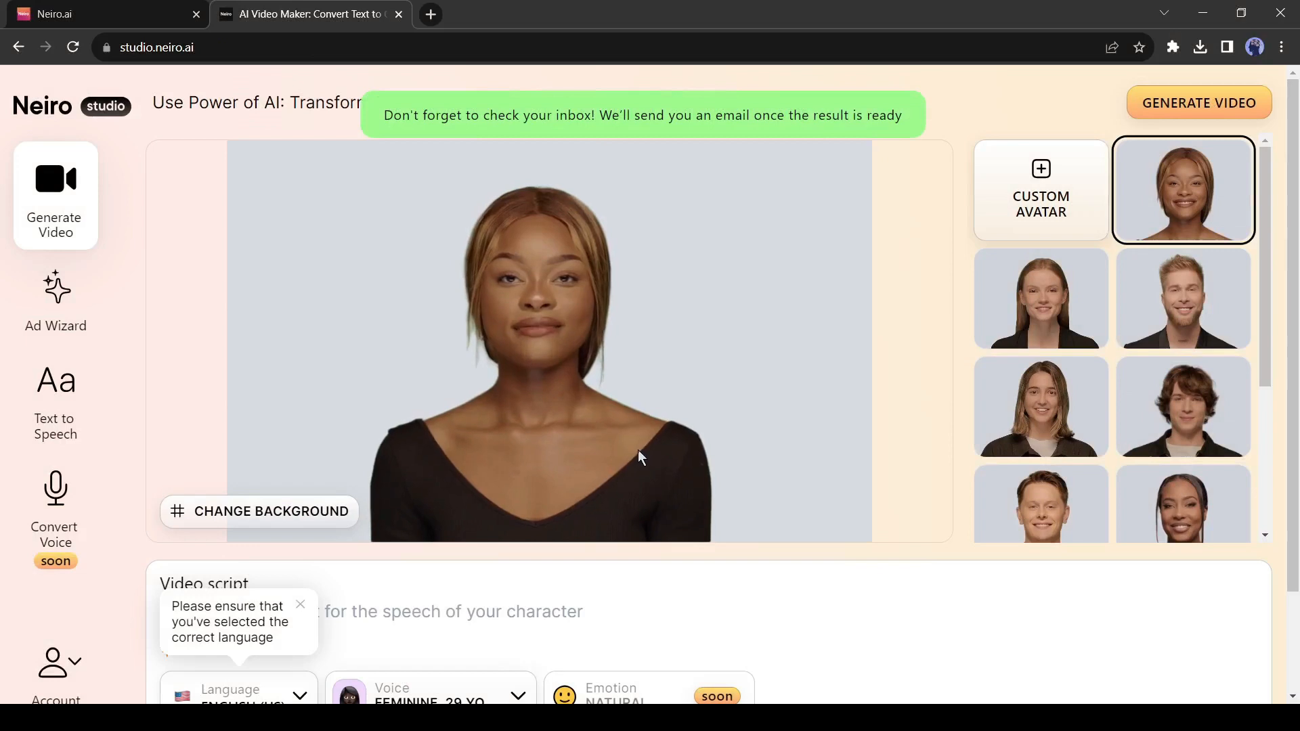
{"action": "mouse_move", "coordinate": [554, 121]}
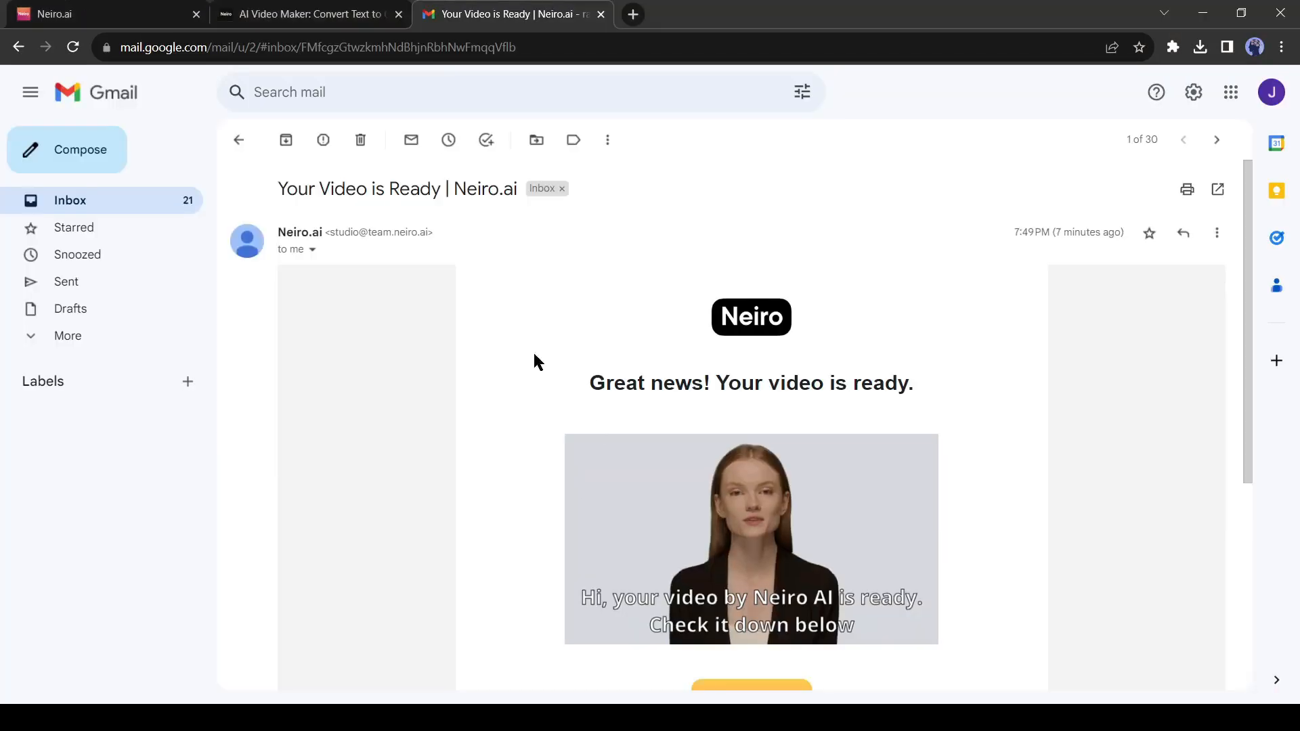
- Use See Video in the Neiro.ai 'Your Video is Ready' email to reach the finished video
{"action": "scroll", "scroll_direction": "down", "scroll_amount": 3}
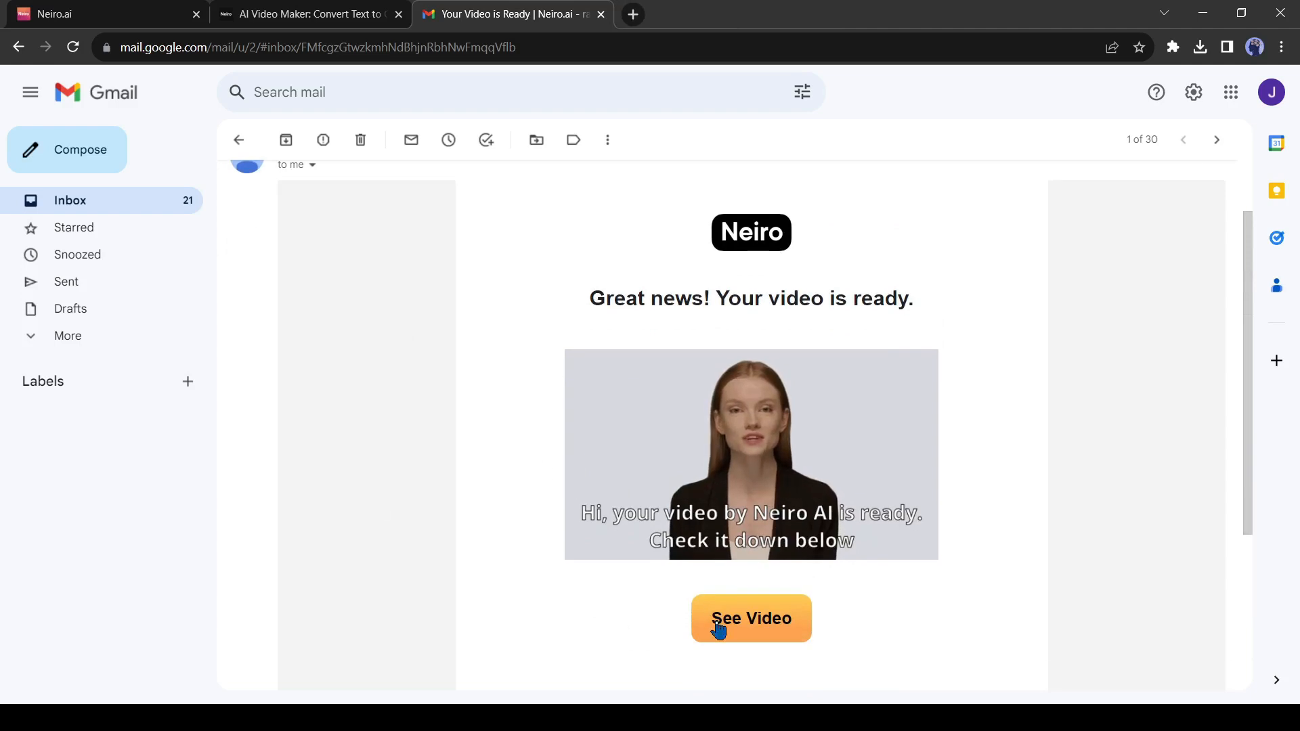
{"action": "left_click", "coordinate": [752, 617]}
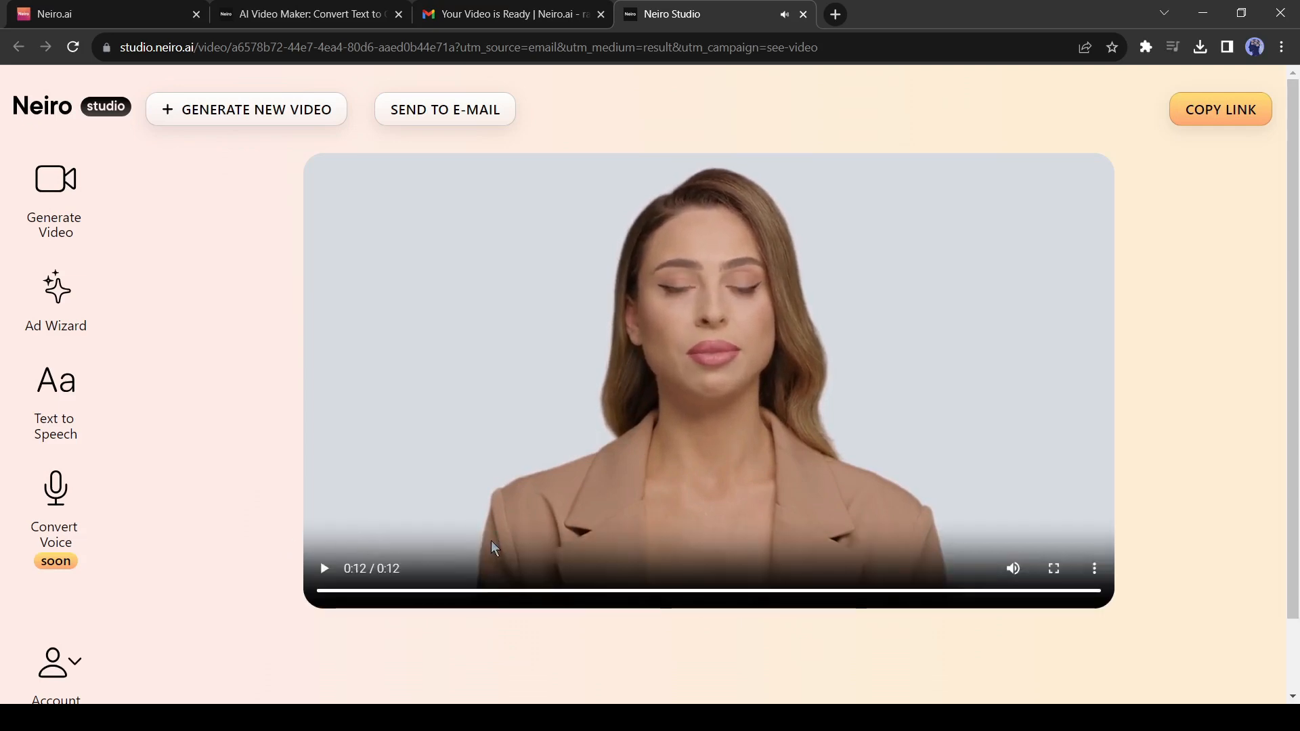
{"action": "mouse_move", "coordinate": [726, 552]}
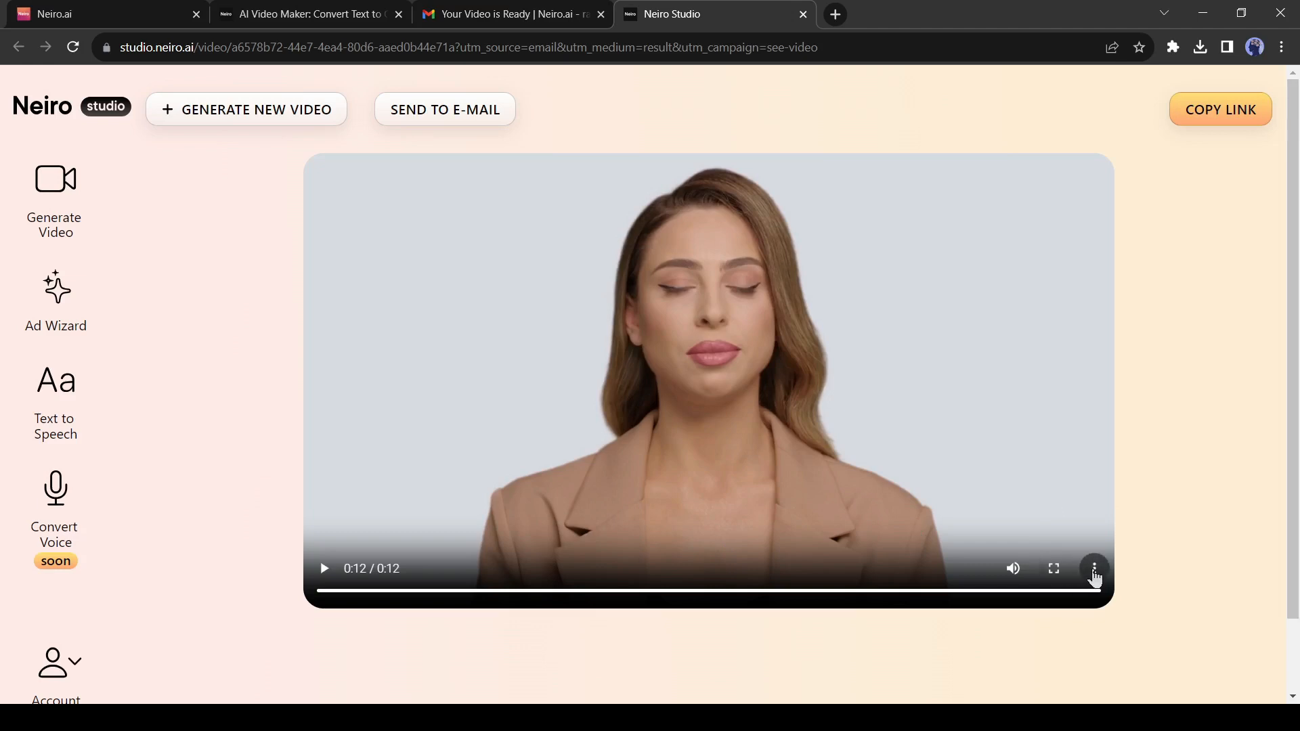
- Download the finished 12-second avatar video via the player's three-dot menu
{"action": "left_click", "coordinate": [1094, 569]}
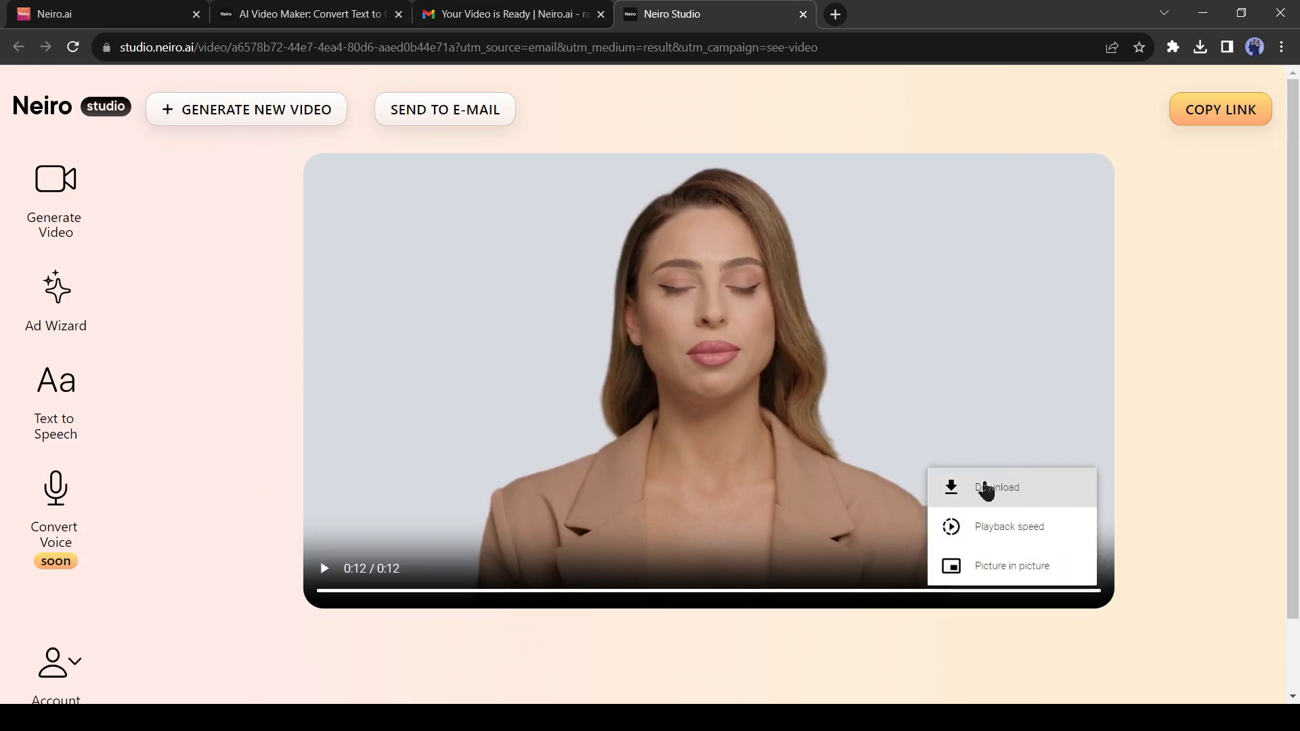
{"action": "mouse_move", "coordinate": [999, 514]}
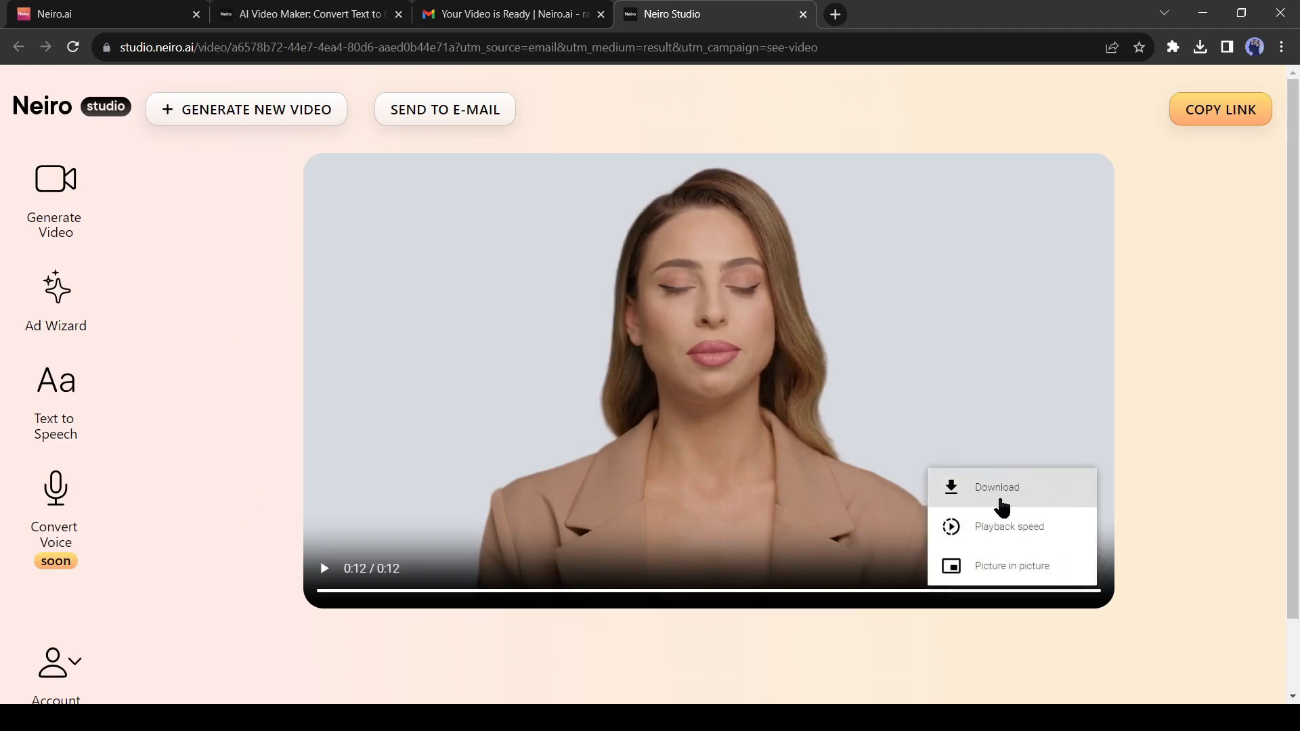
{"action": "left_click", "coordinate": [924, 324]}
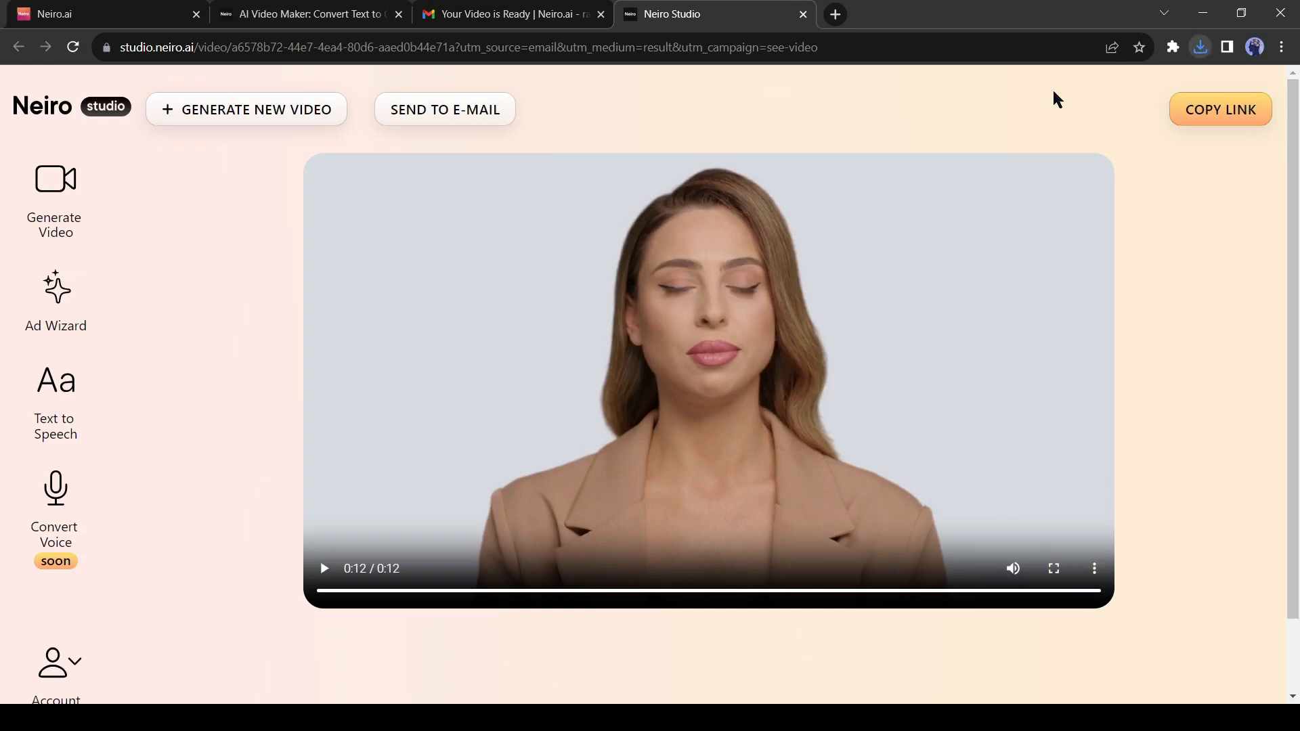
{"action": "mouse_move", "coordinate": [515, 267]}
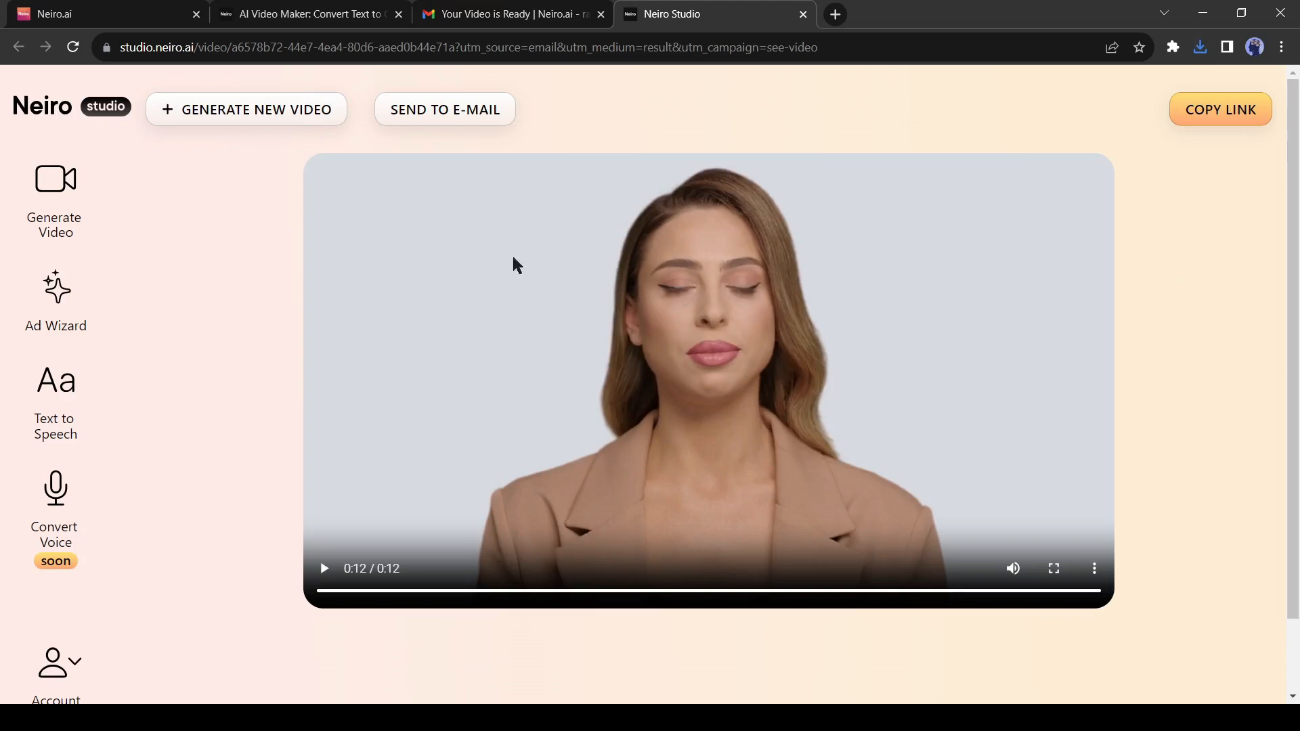